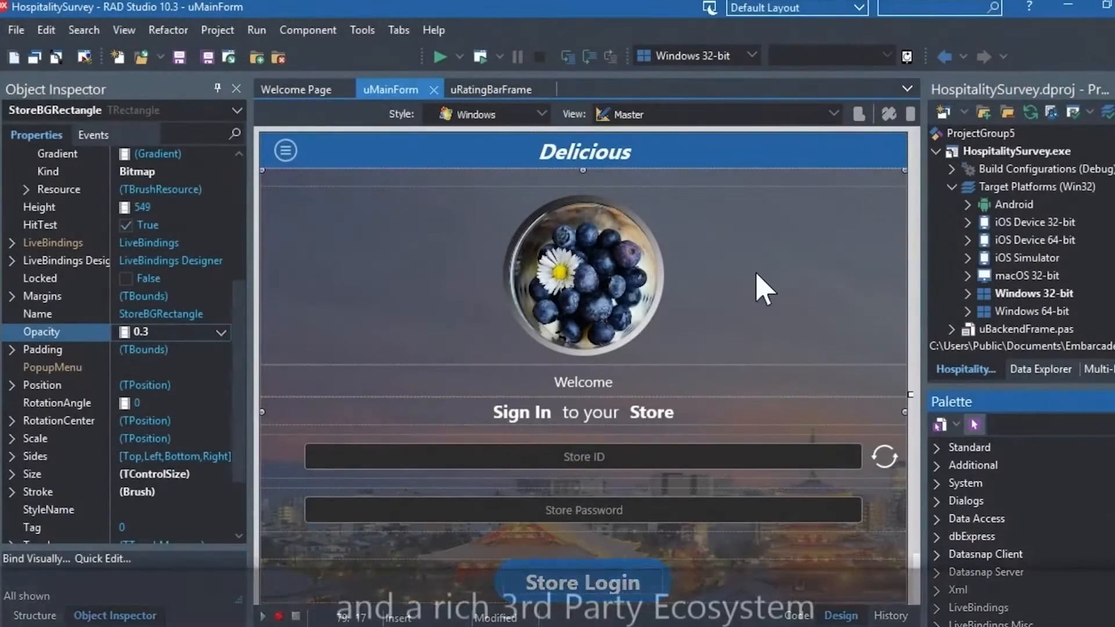
- Bring up the GetIt Package Manager from the Tools menu and browse its catalogue
left_click(362, 29)
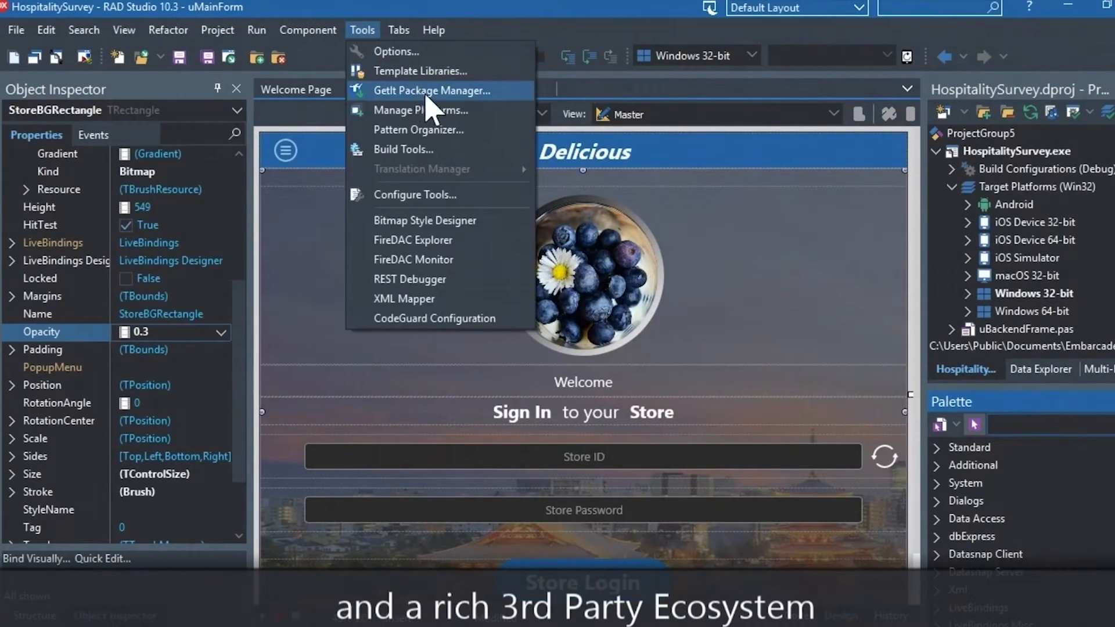
left_click(429, 90)
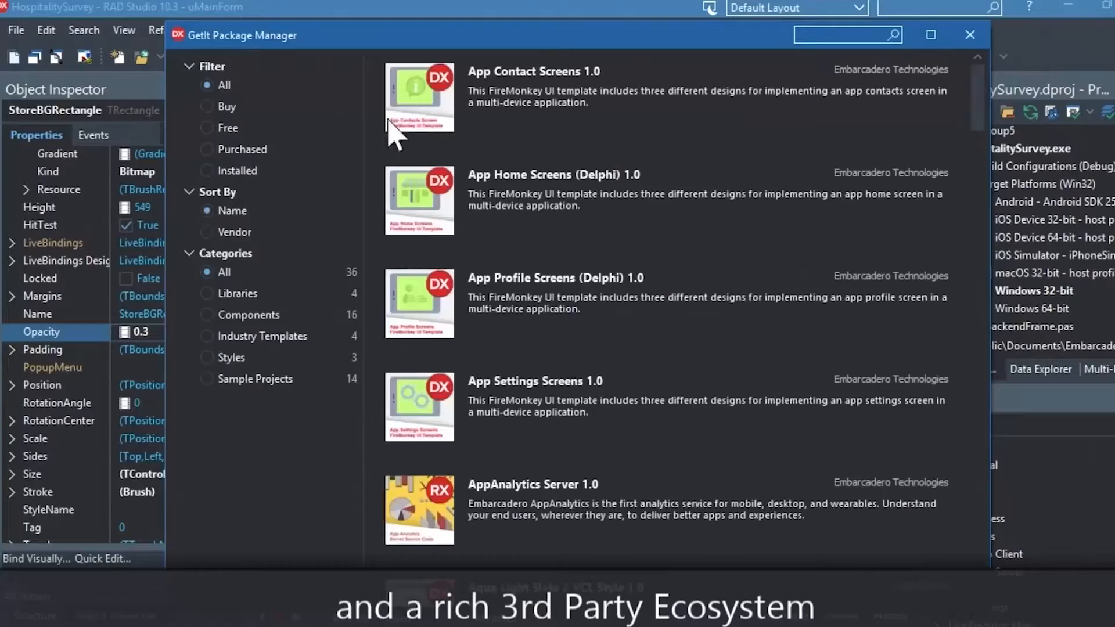
left_click(206, 128)
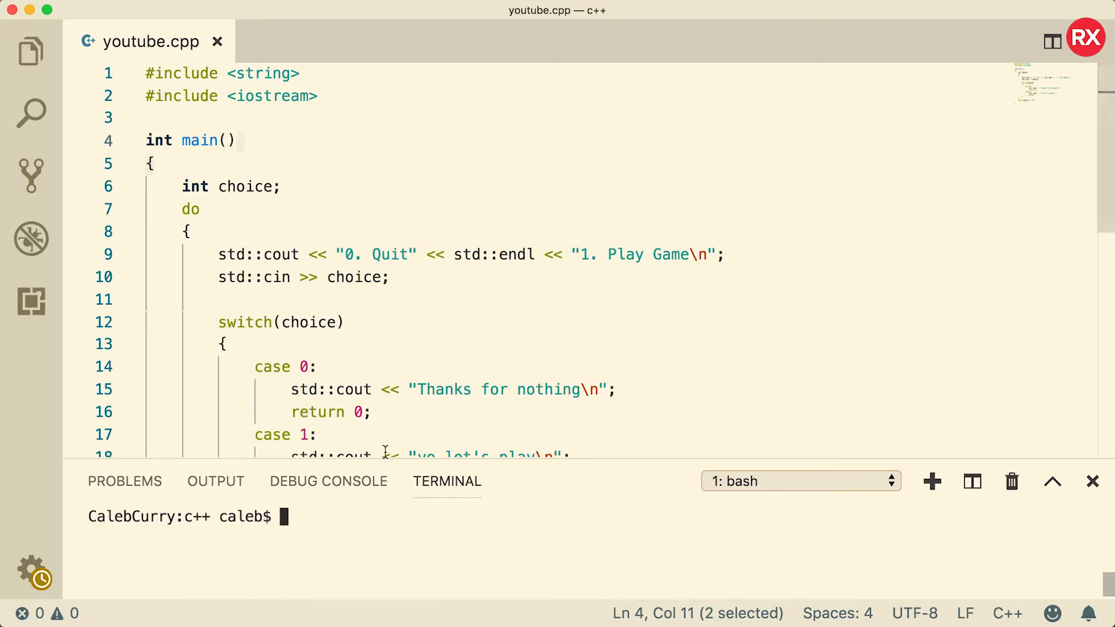
scroll("down", 3)
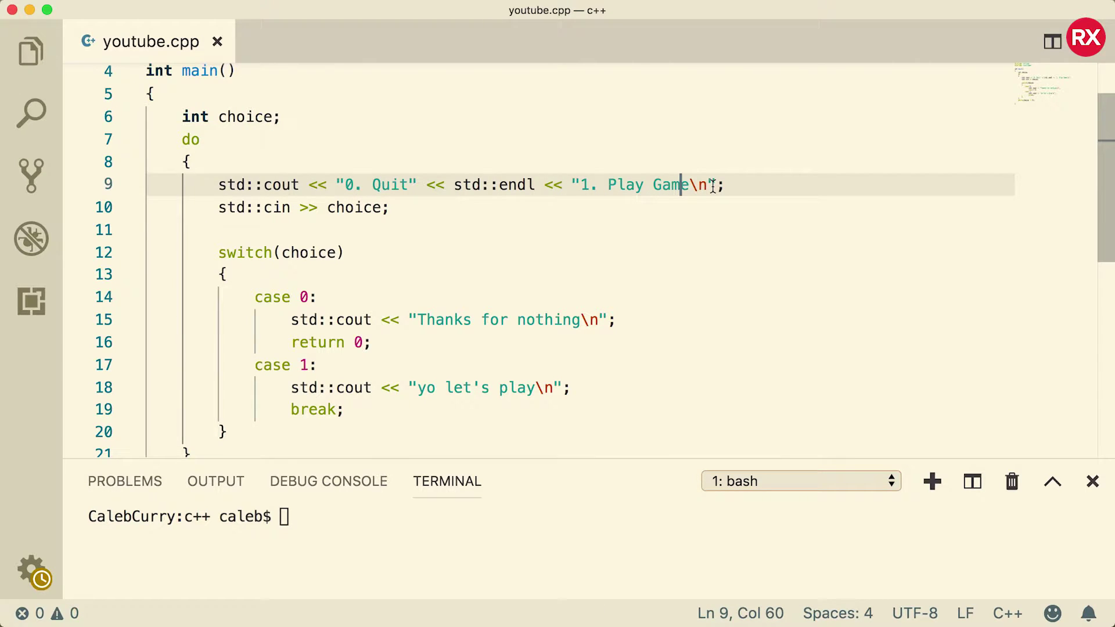
mouse_move(638, 214)
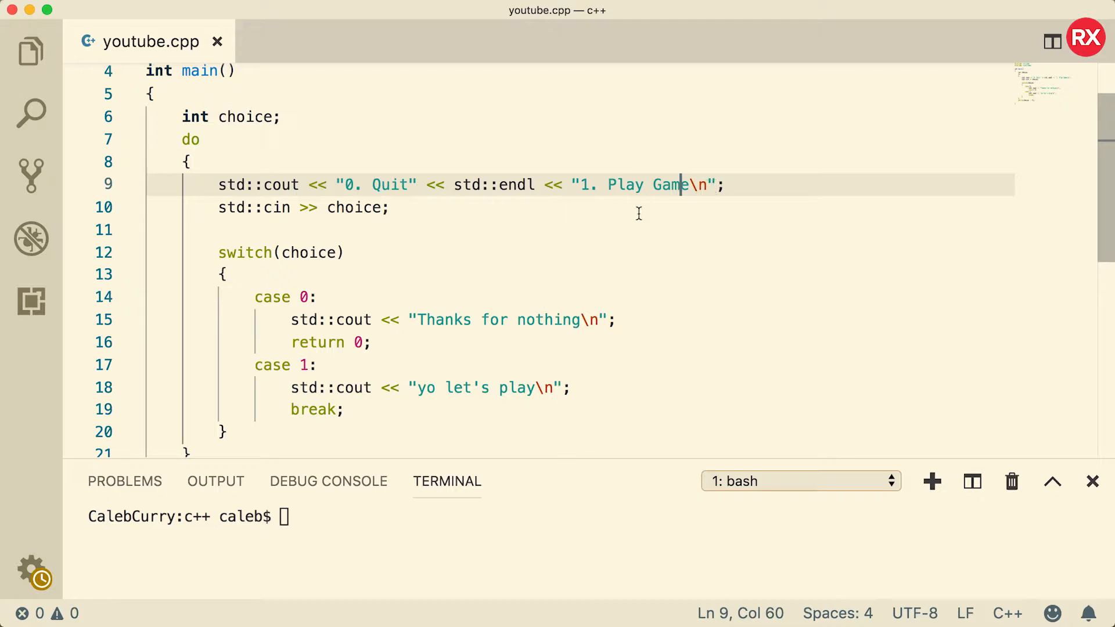
scroll("down", 3)
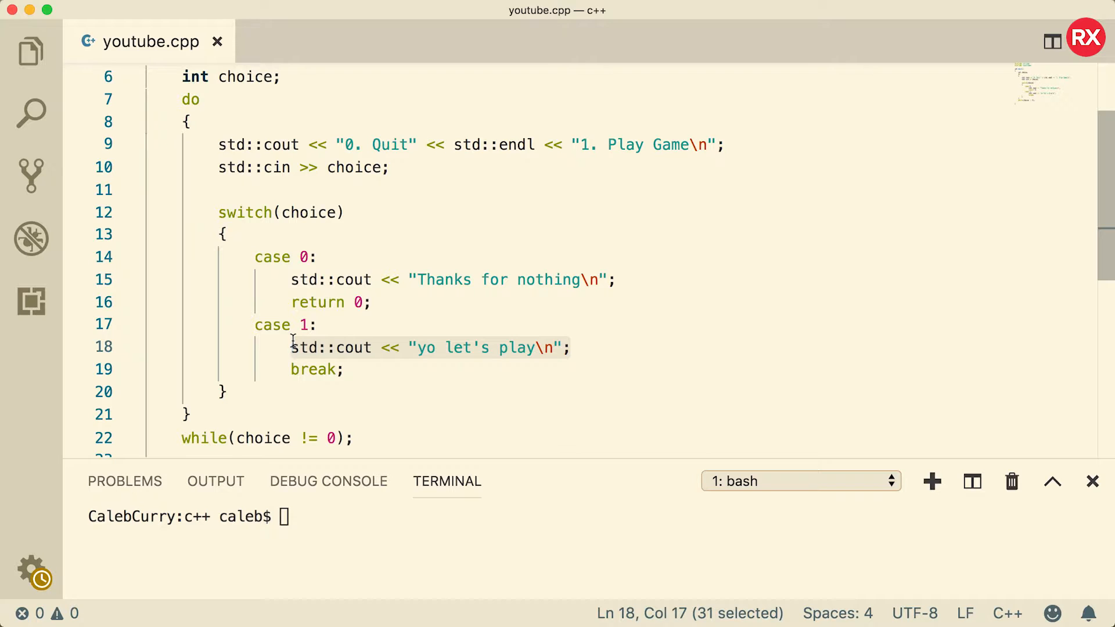
- Call play_game(); in case 1 and define void play_game() printing "Game is being played\n" above main
type("play")
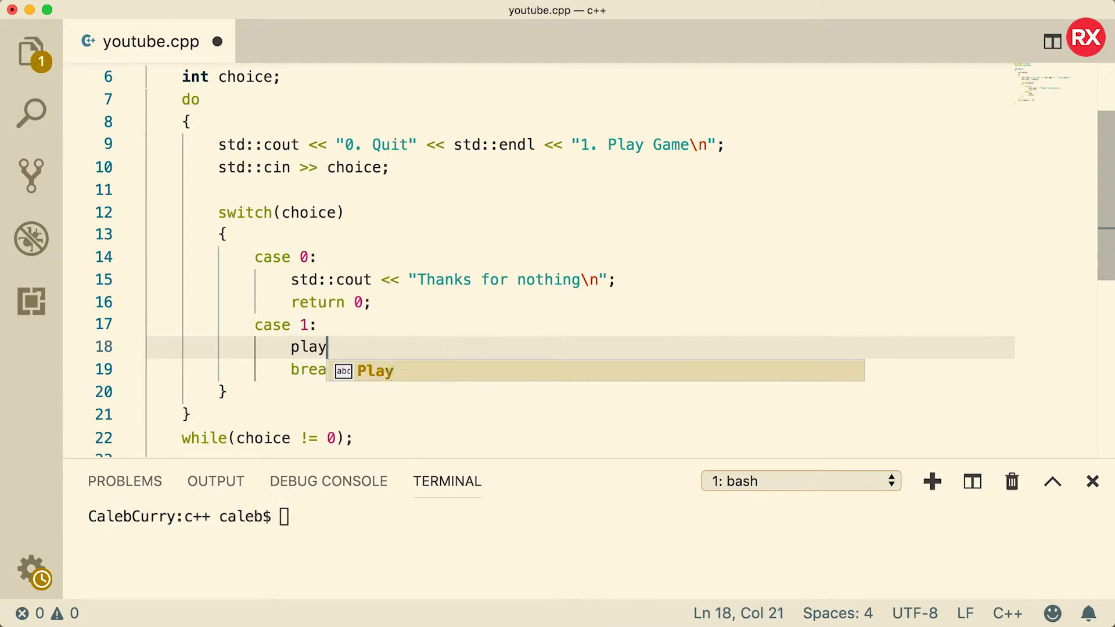
type("_game();")
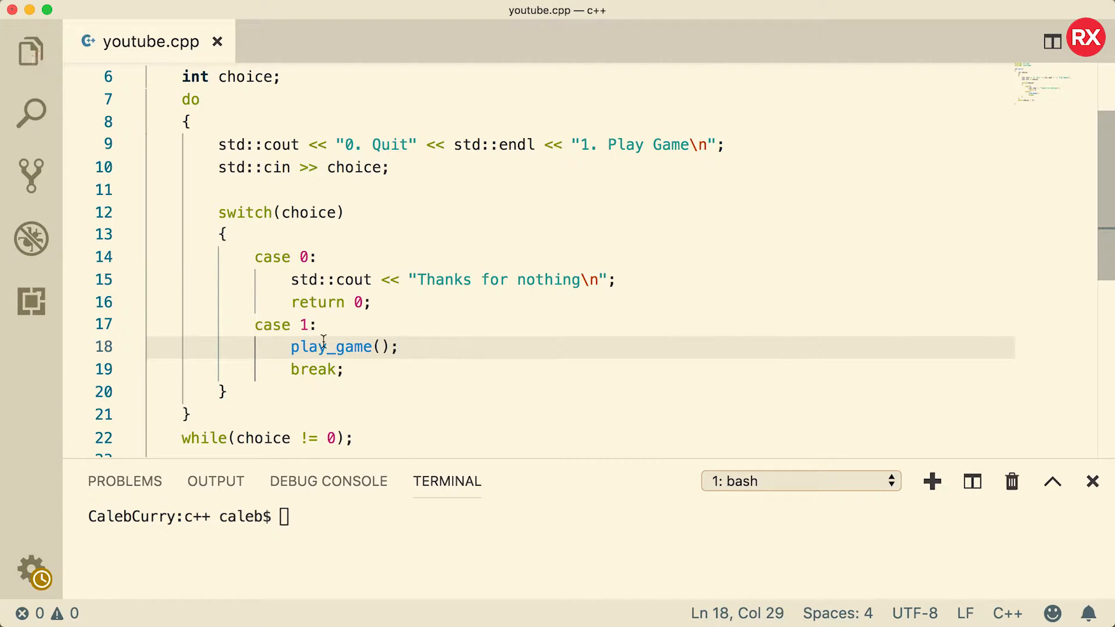
mouse_move(477, 347)
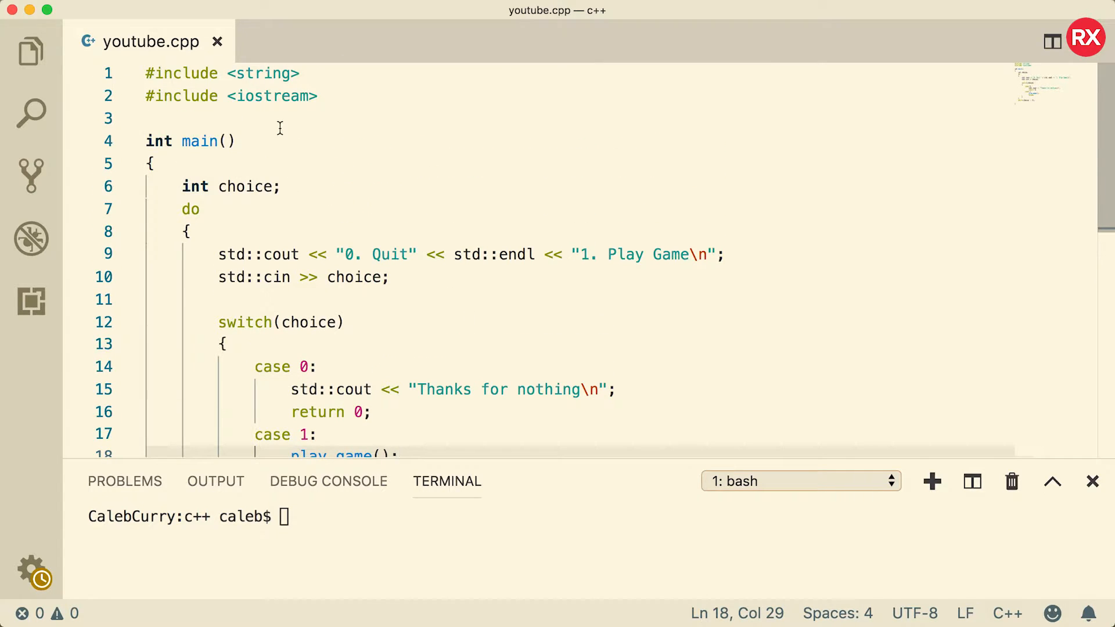
key("Enter")
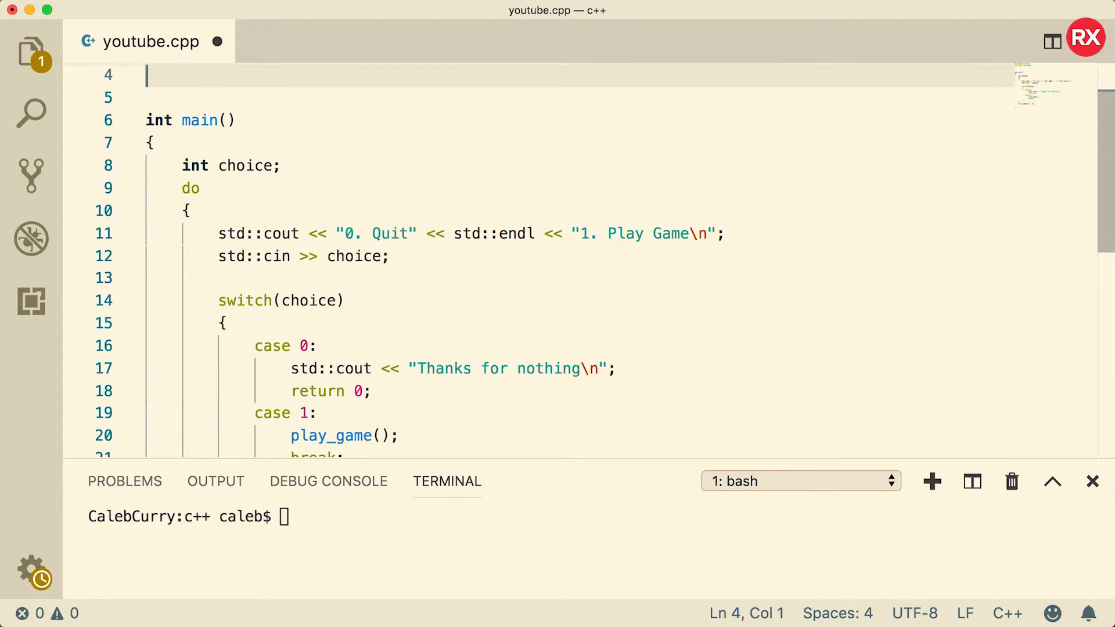
type("void play_game(")
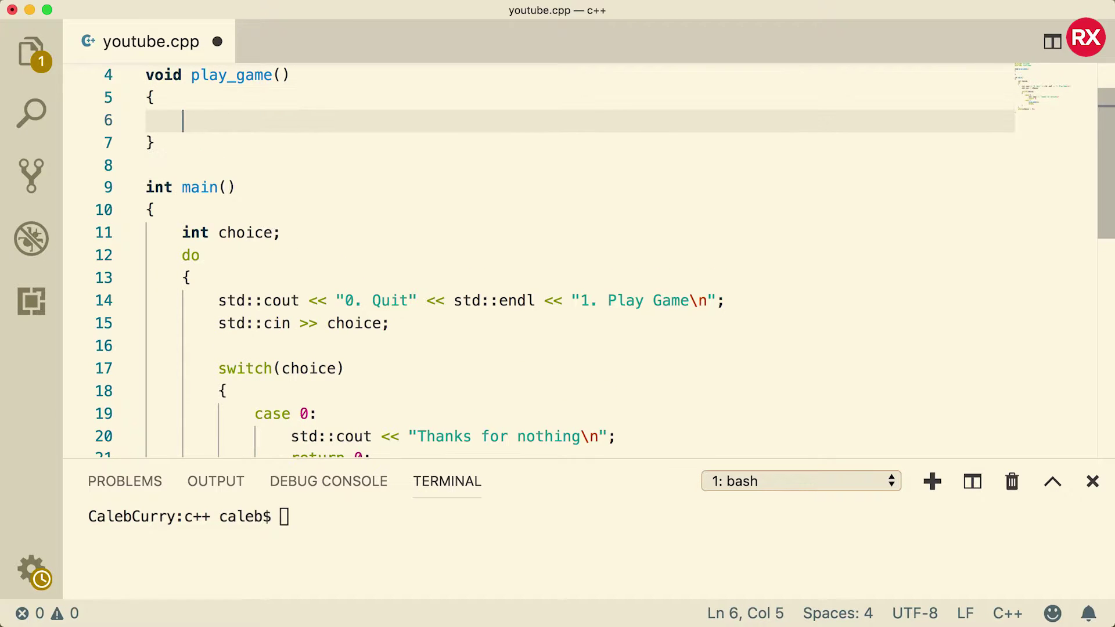
type("std::cout <<")
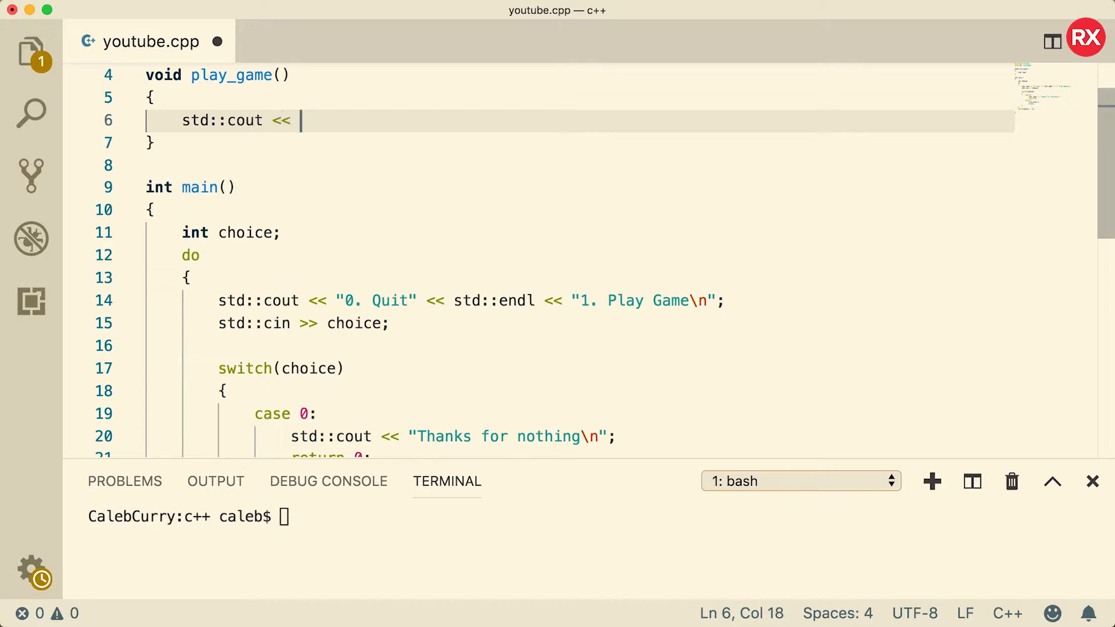
type("\"Game is being played\\n\";")
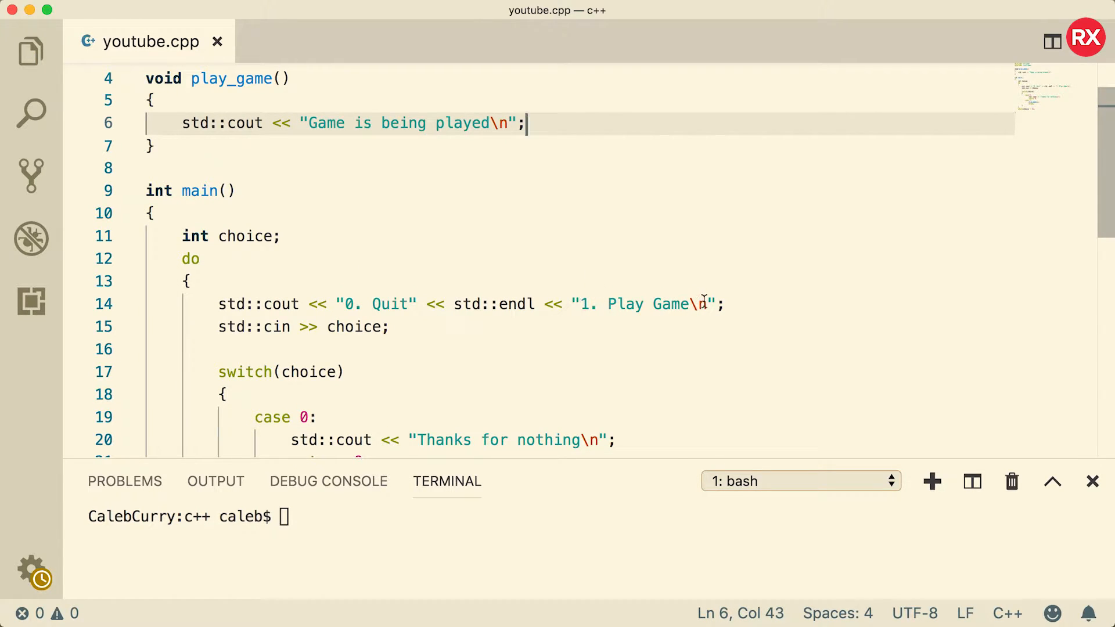
scroll("down", 3)
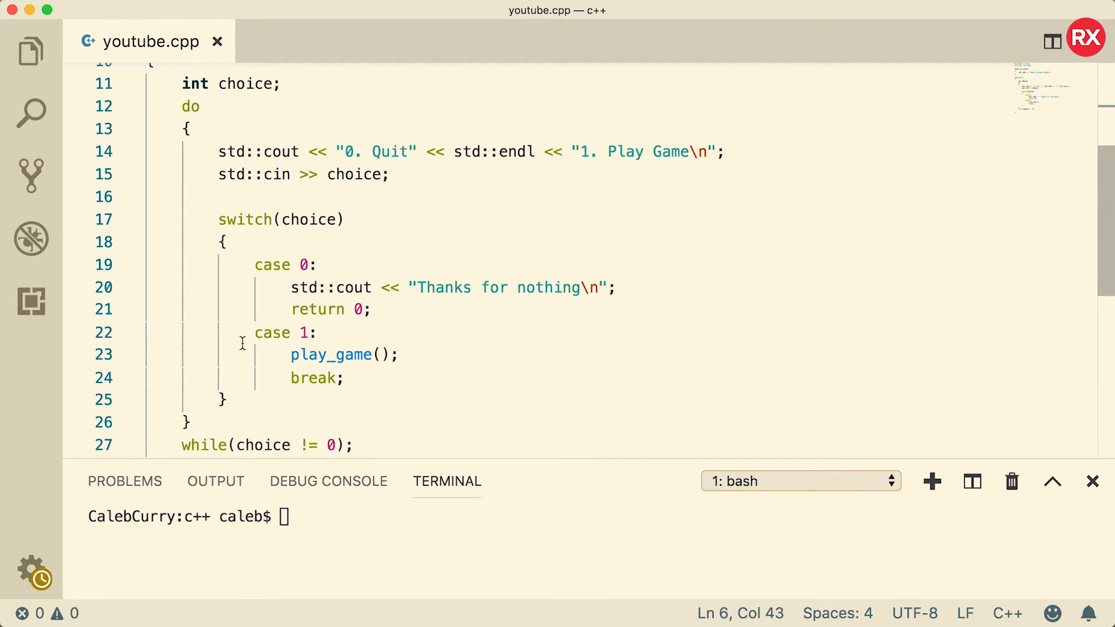
mouse_move(407, 339)
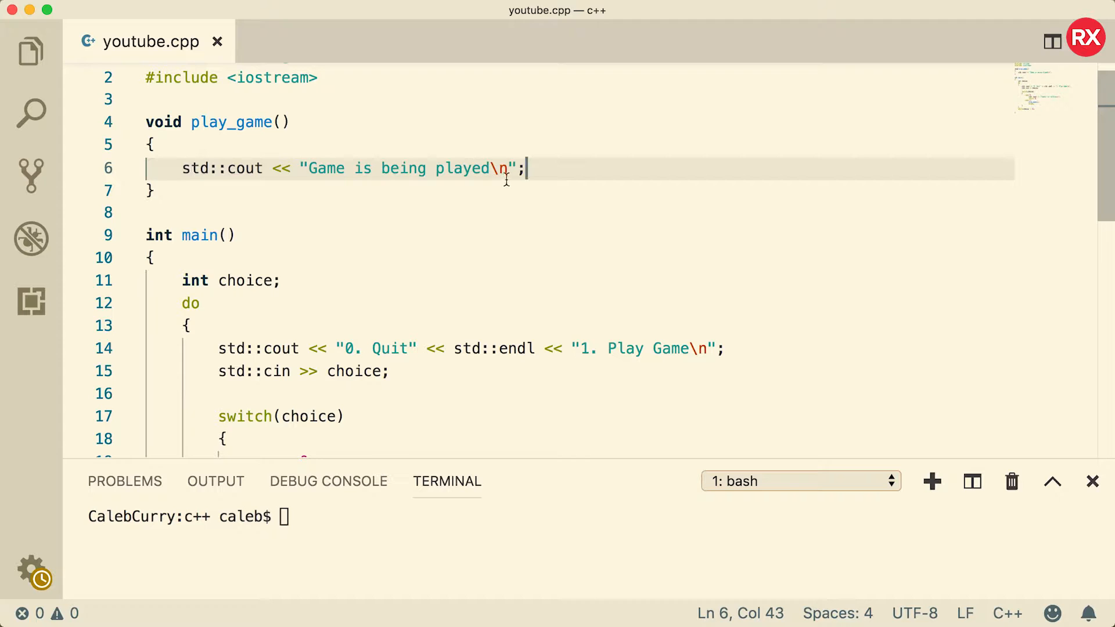
scroll("down", 3)
type("1")
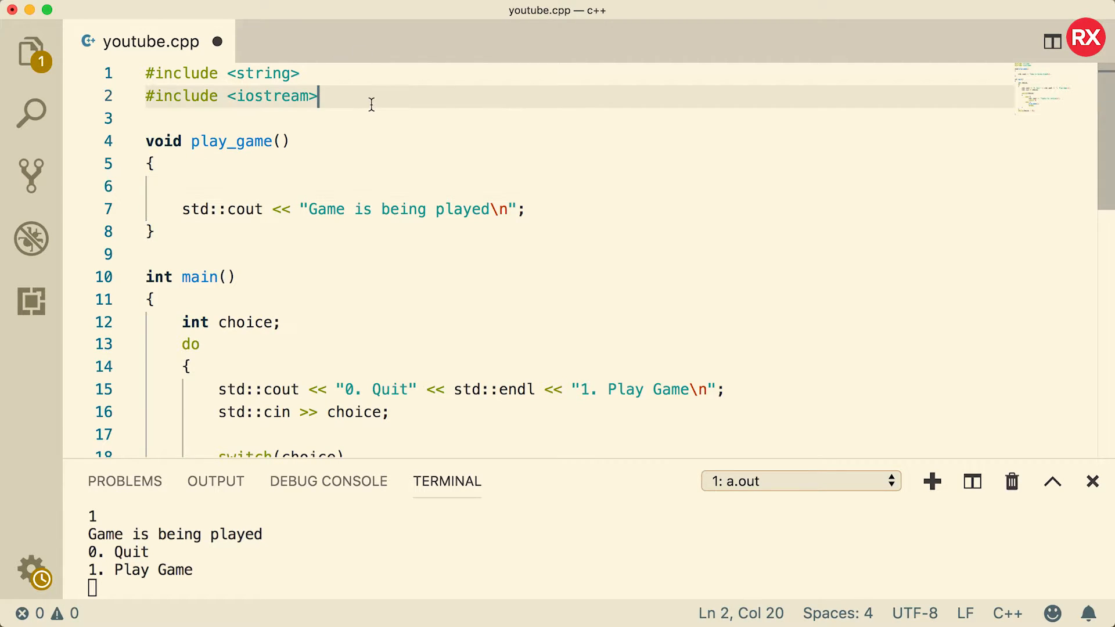
- Include <cstdlib> and <ctime> under the existing headers, then move to the empty line in play_game
type("#include <")
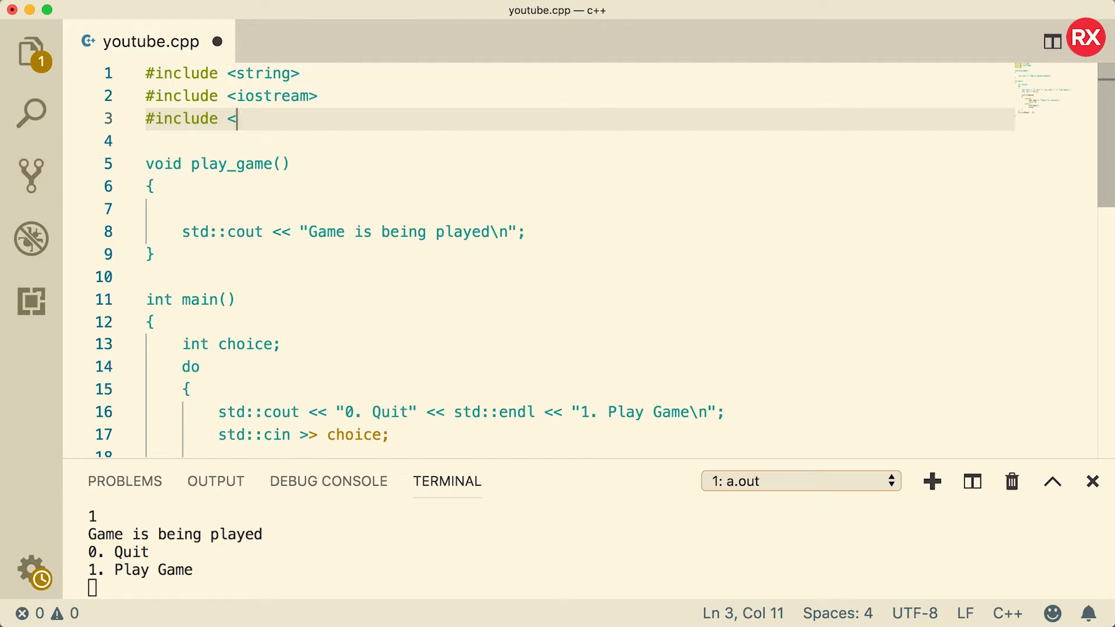
type("cstdlib>")
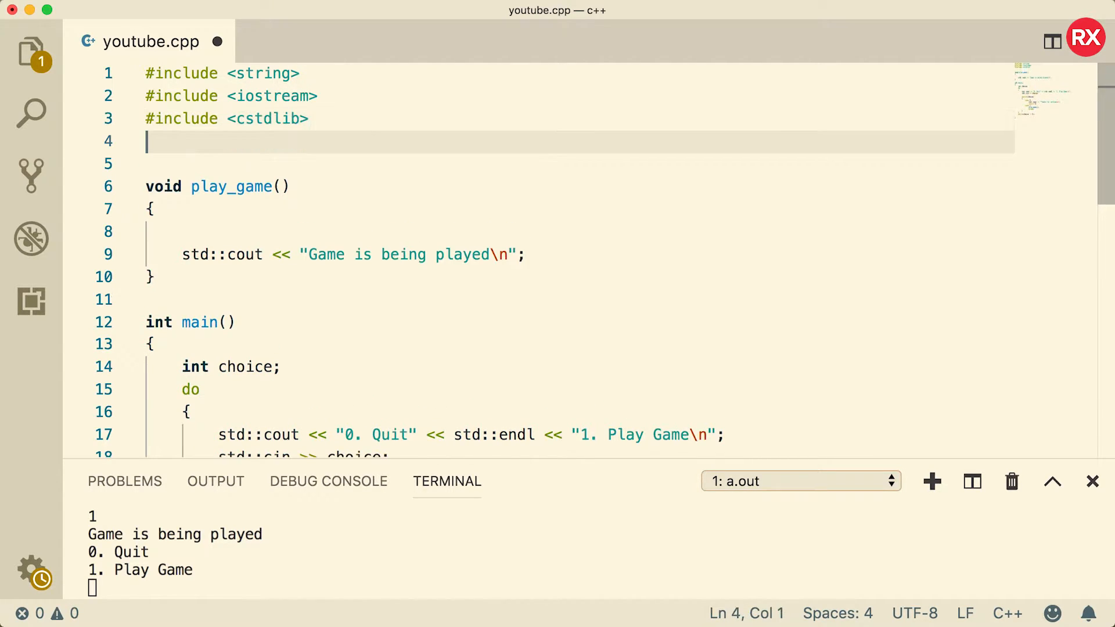
type("#include <ct")
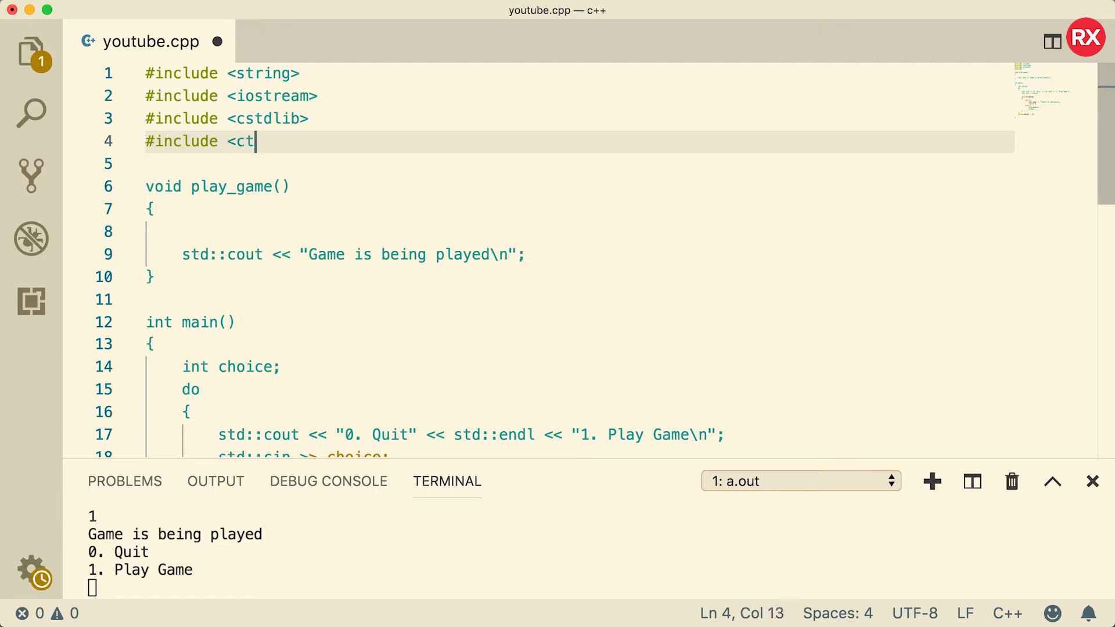
type("ime>")
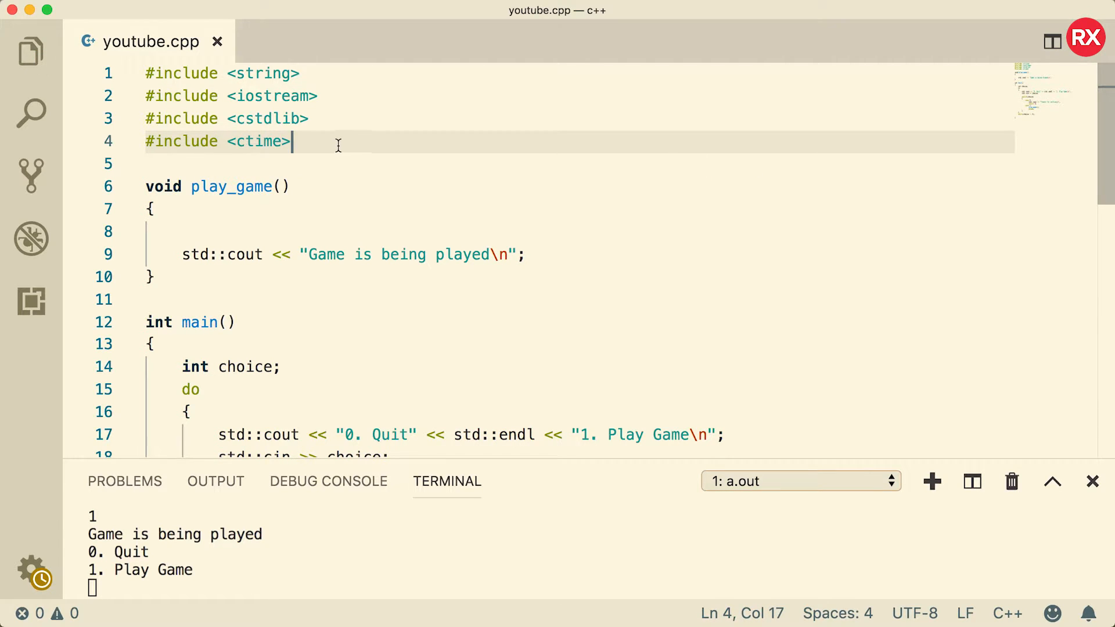
mouse_move(328, 100)
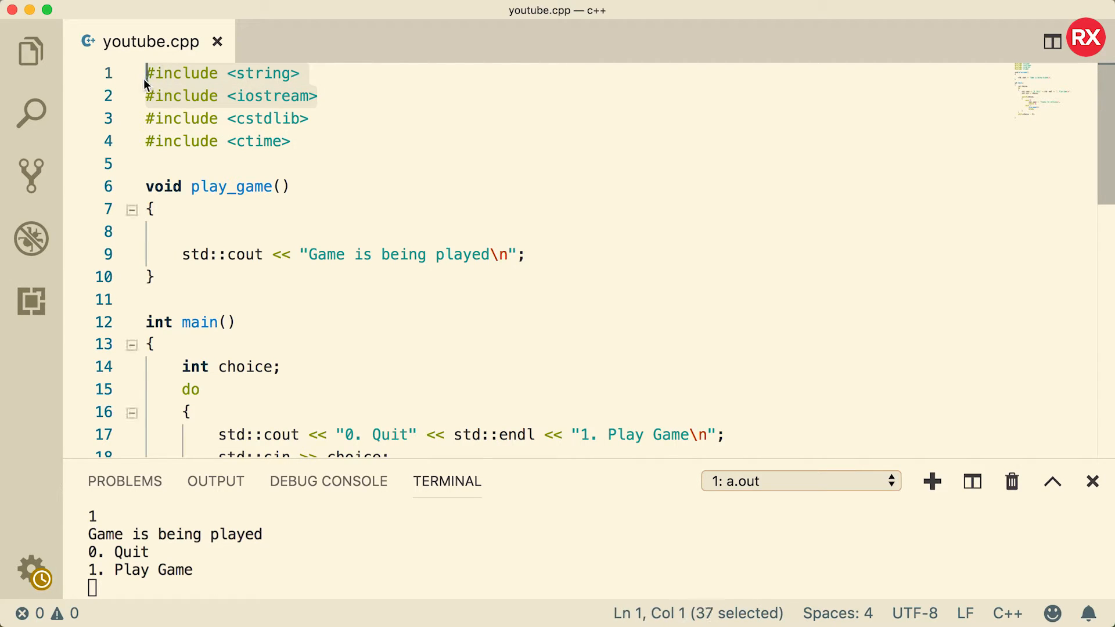
left_click(327, 145)
type("int ra")
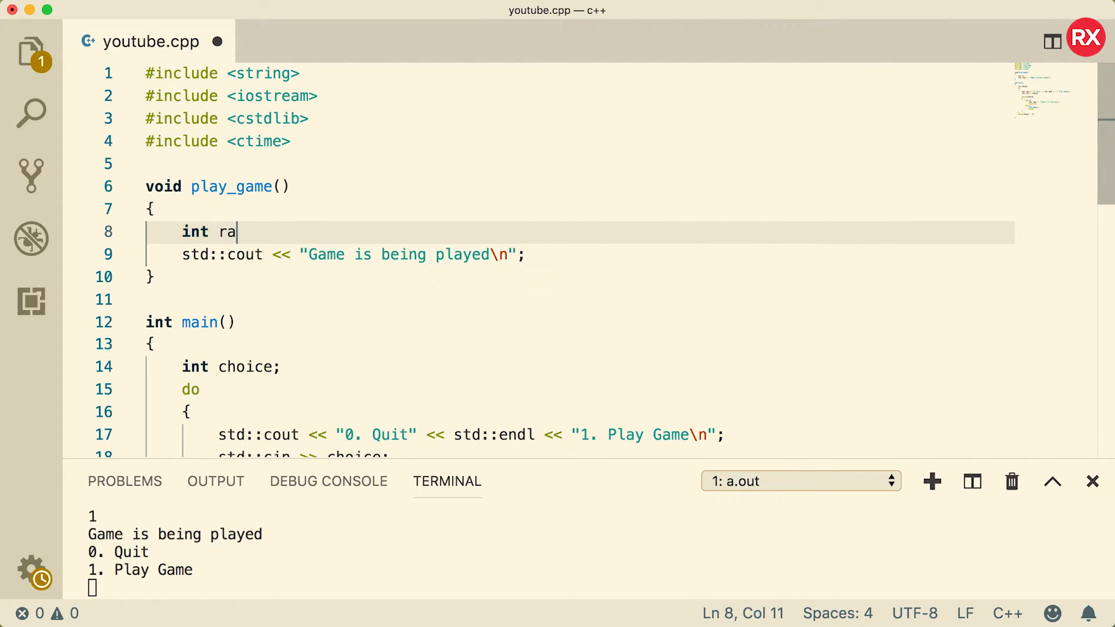
- Declare int random = rand() % 251; in play_game for a 0–250 range
type("ndom =")
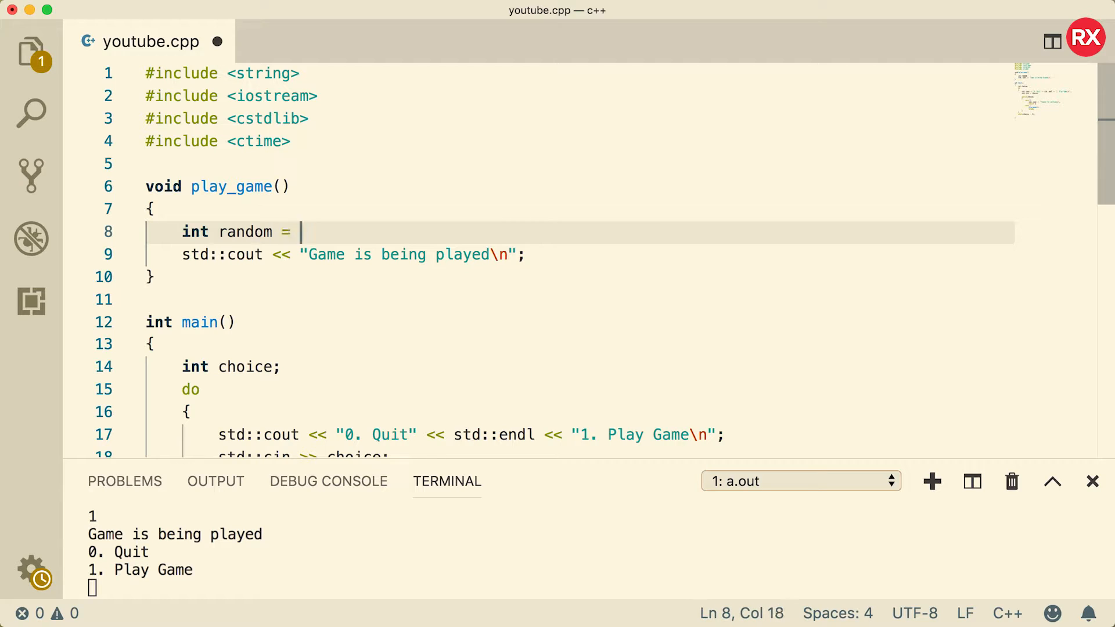
type("rand(")
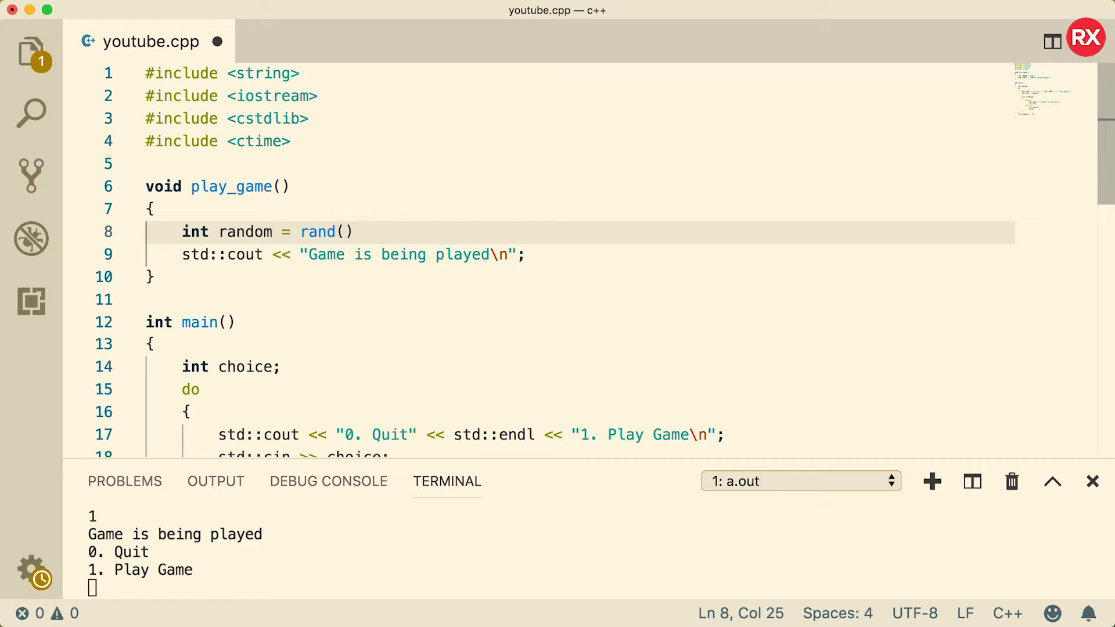
type("%")
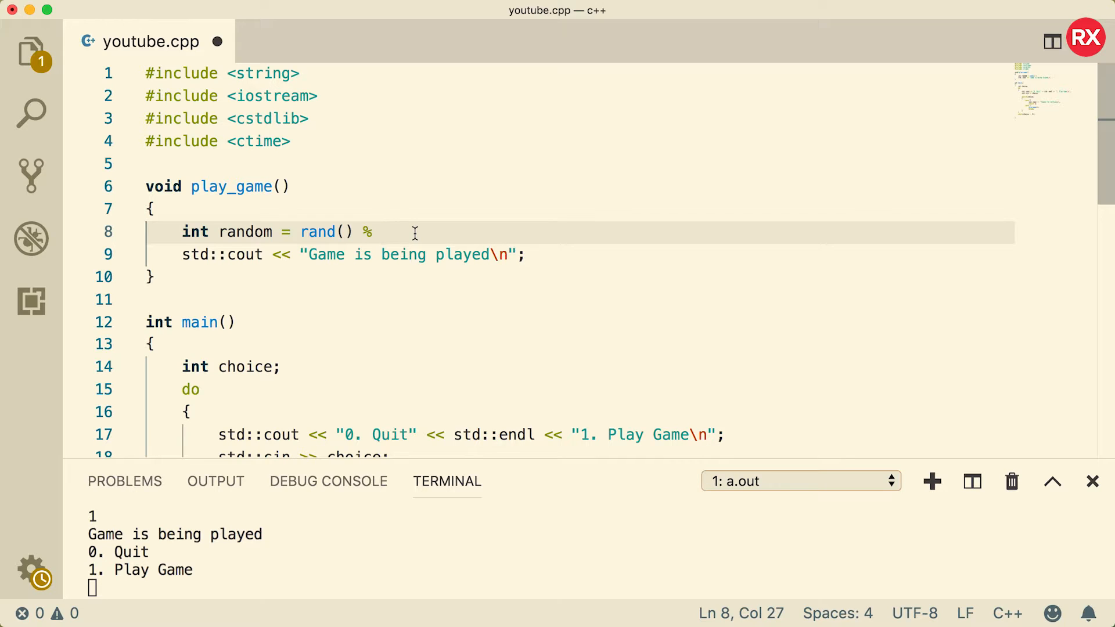
type("2")
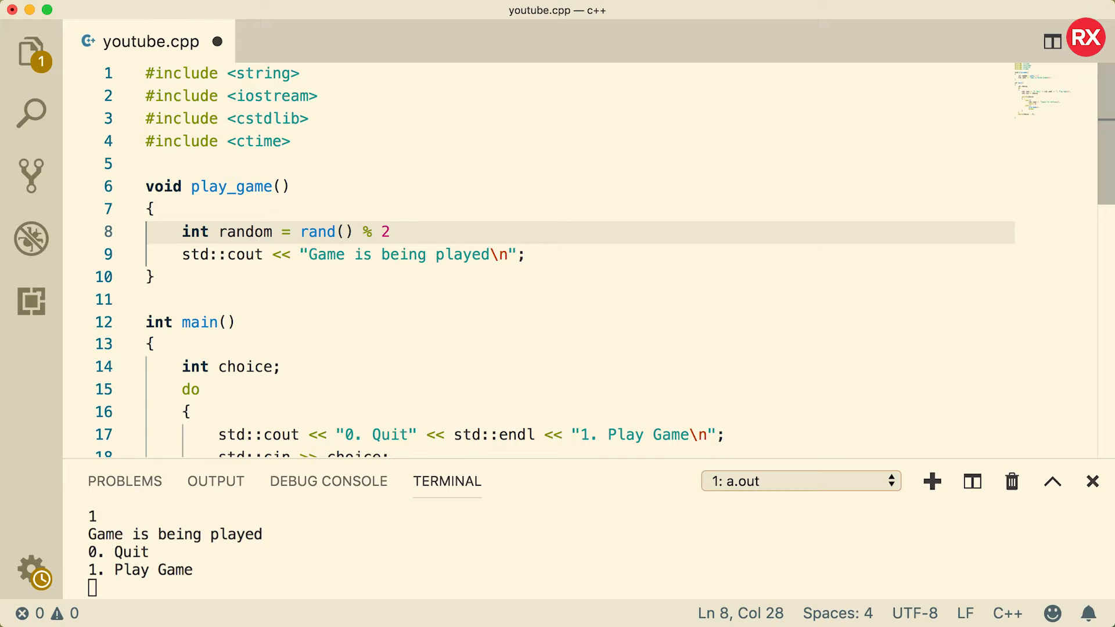
type("5")
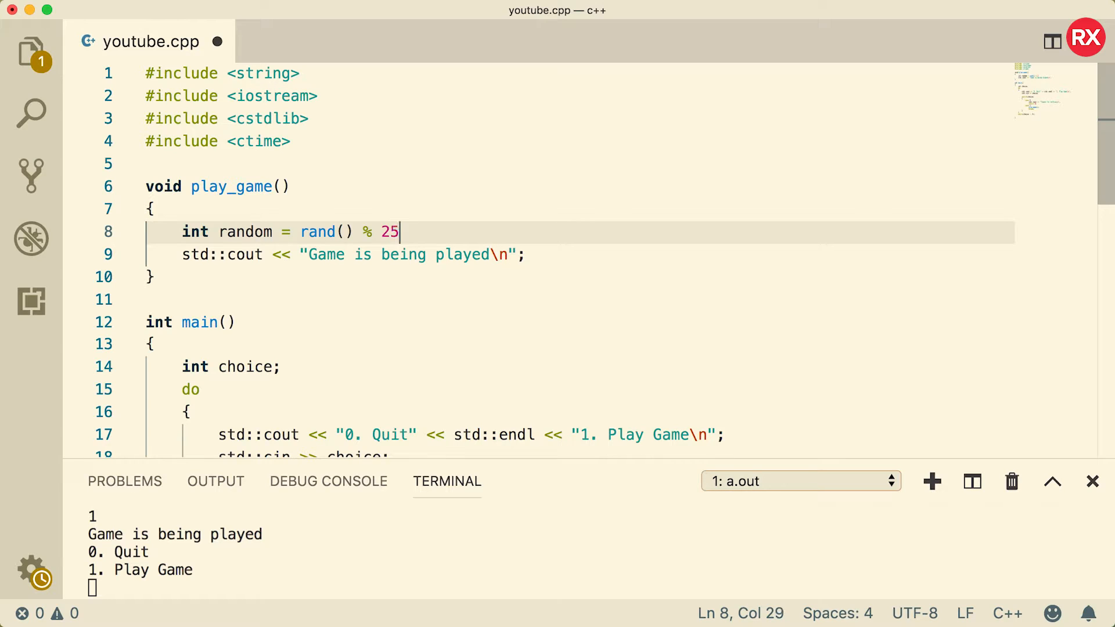
type("1")
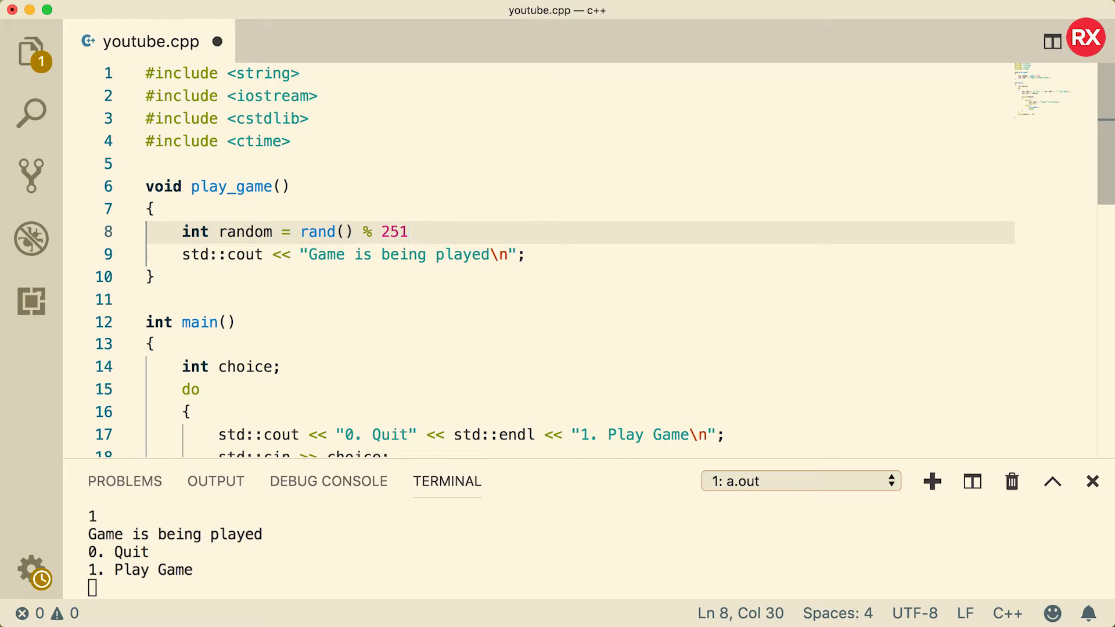
left_click(421, 231)
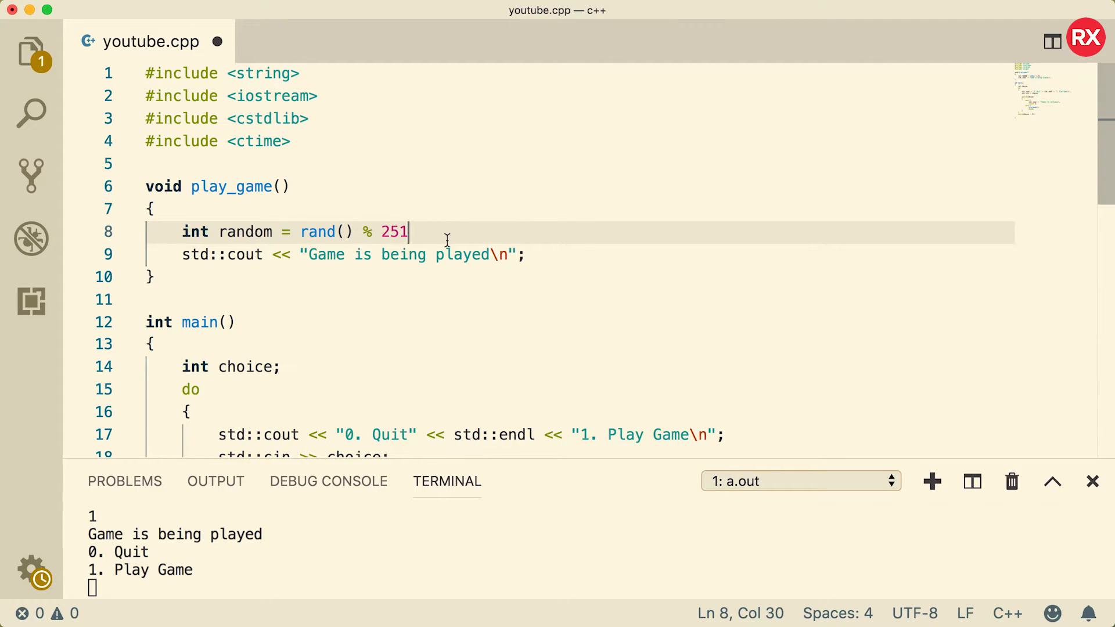
mouse_move(434, 231)
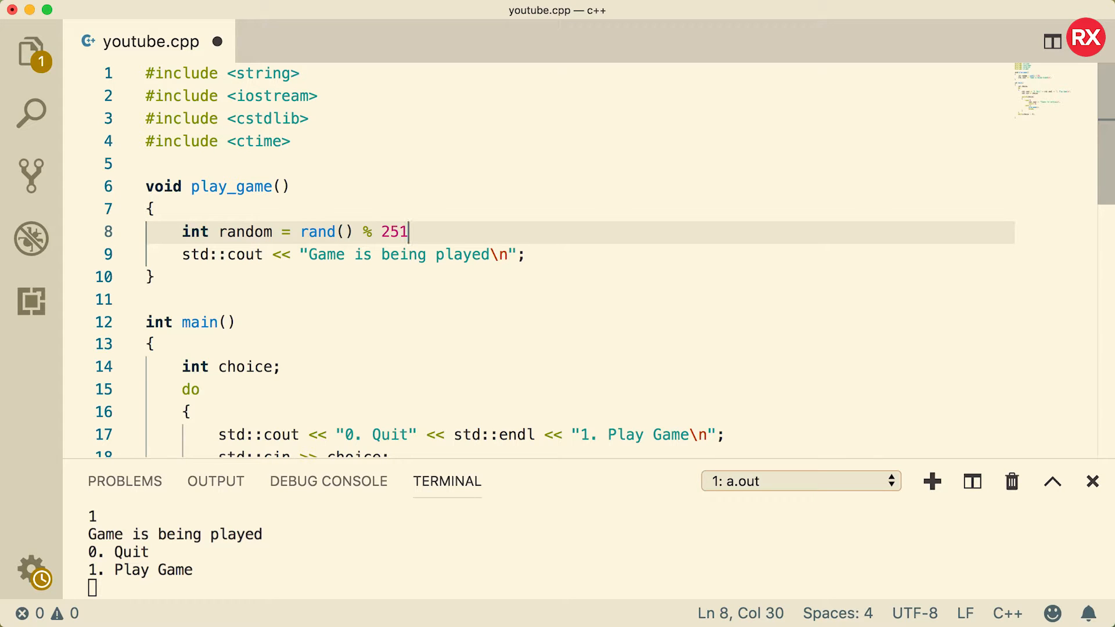
type(";")
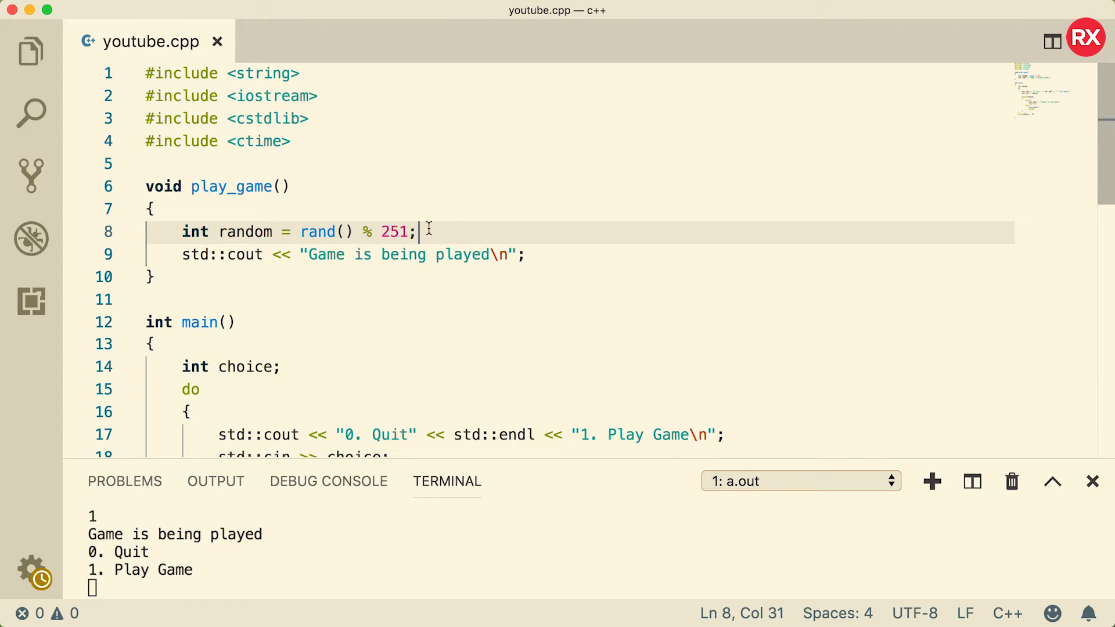
mouse_move(433, 230)
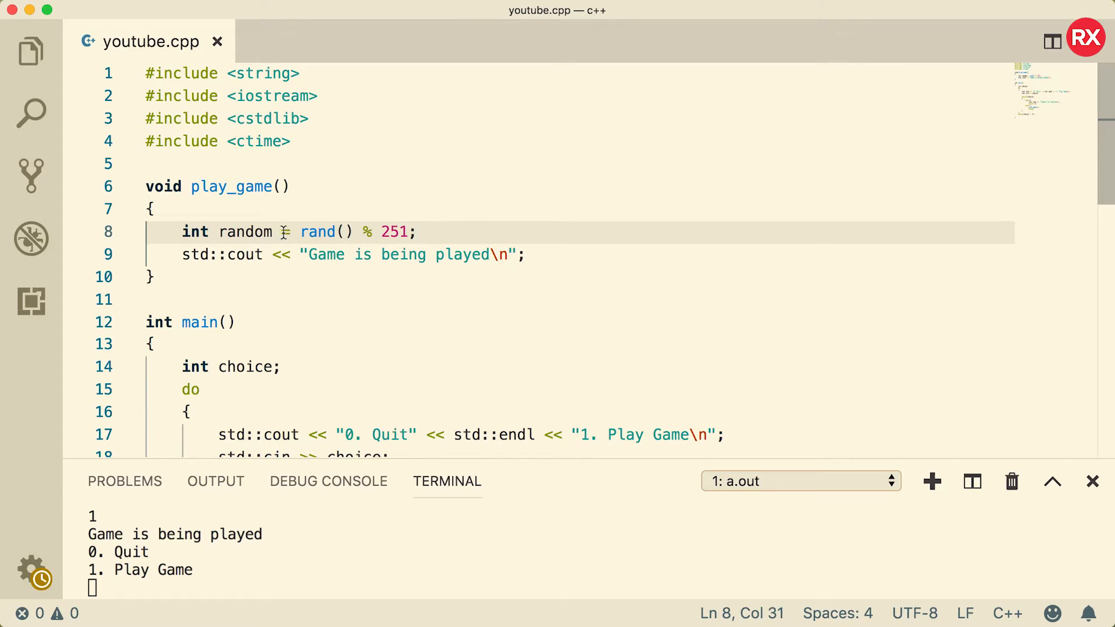
mouse_move(468, 231)
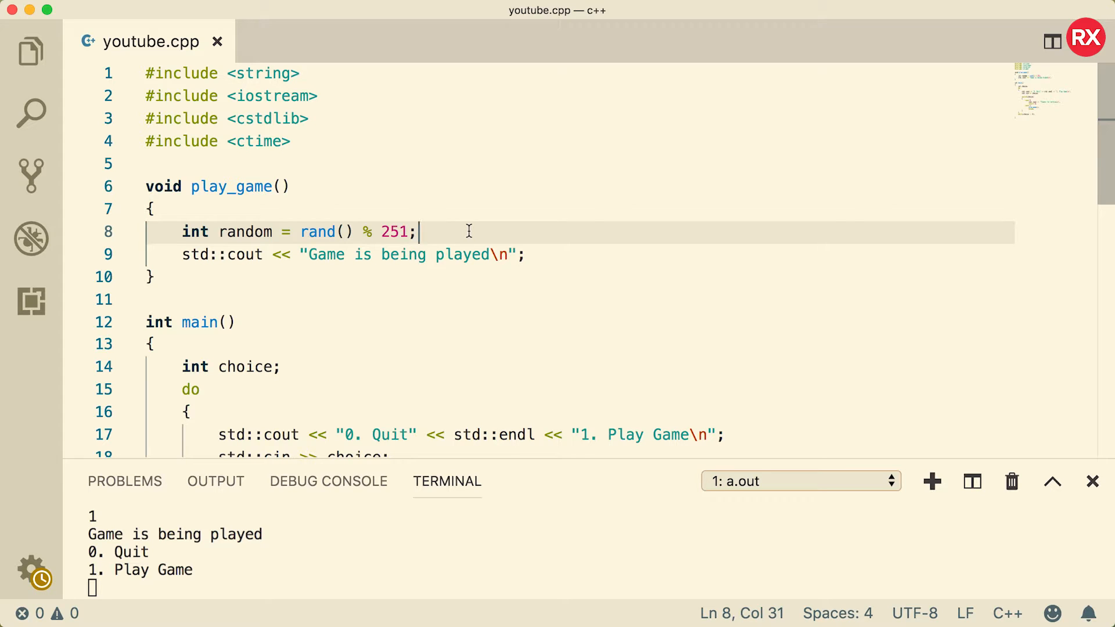
mouse_move(292, 408)
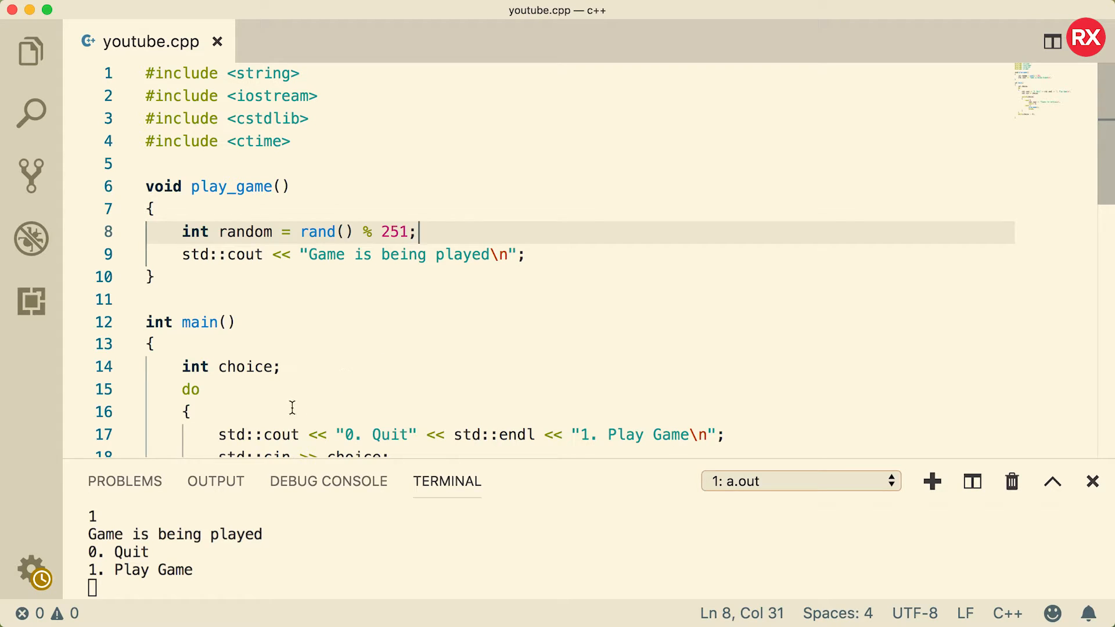
- Add srand(time(NULL)); as the first line of main to seed the generator
type("s")
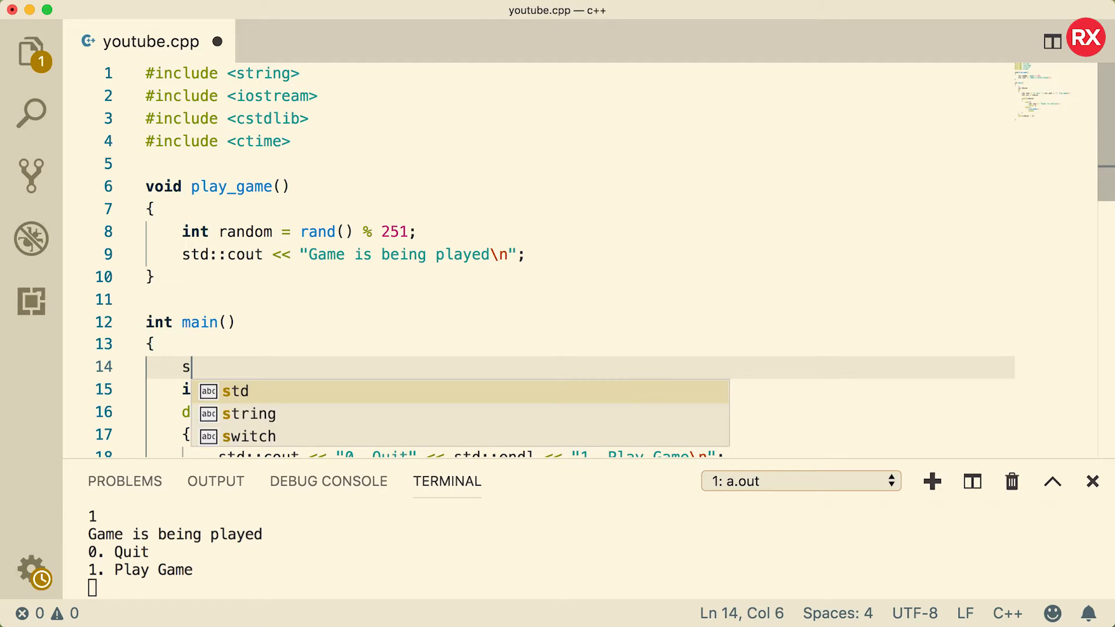
type("ran")
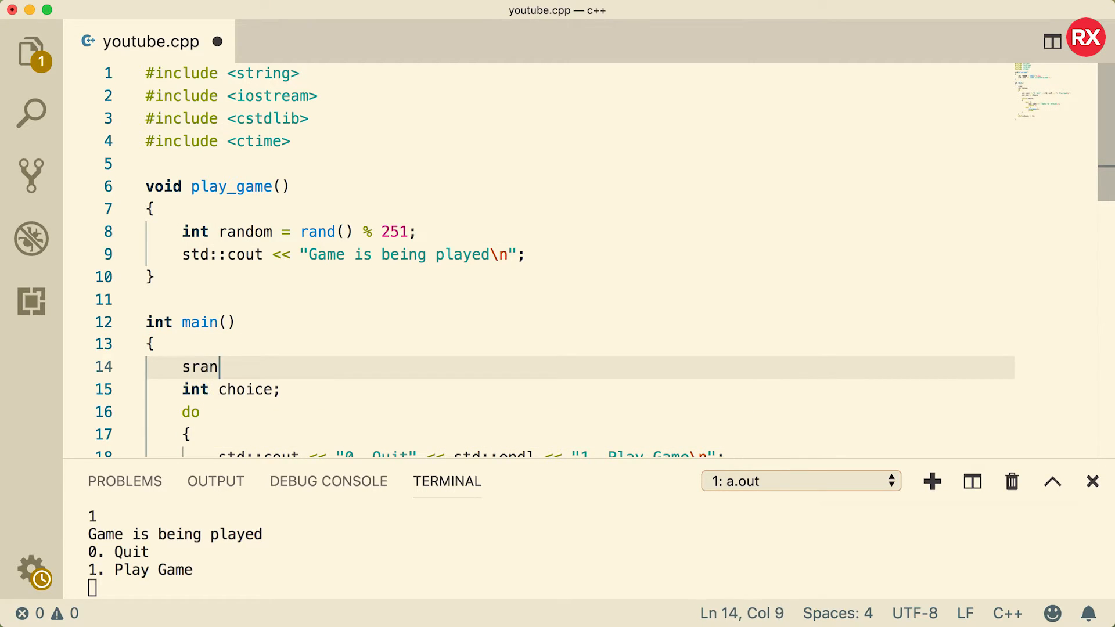
type("d();")
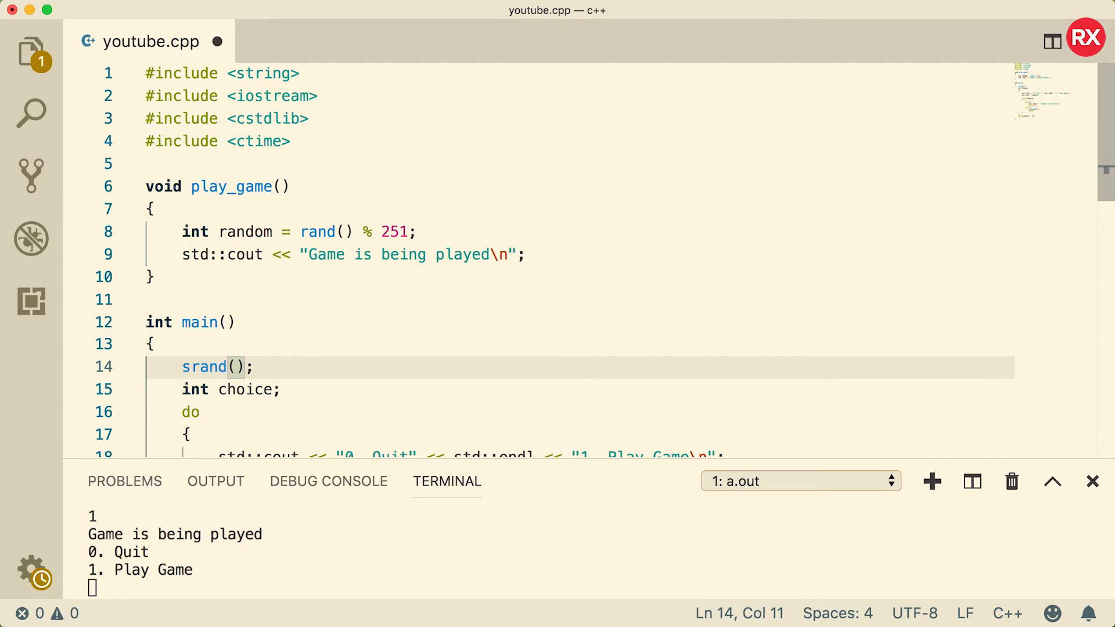
type("time(")
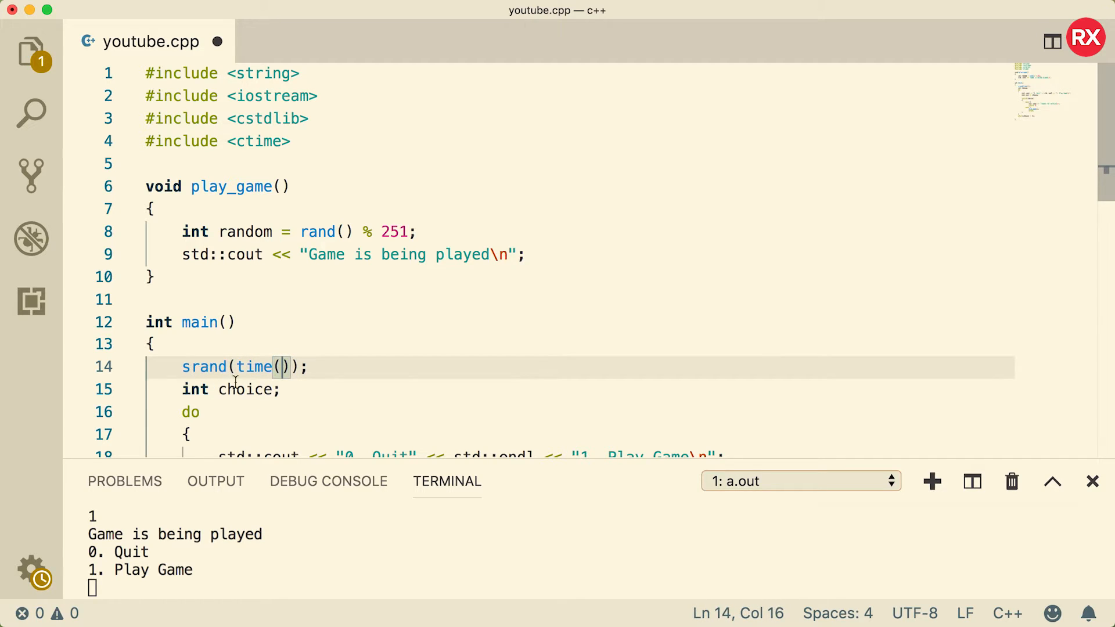
type("NU")
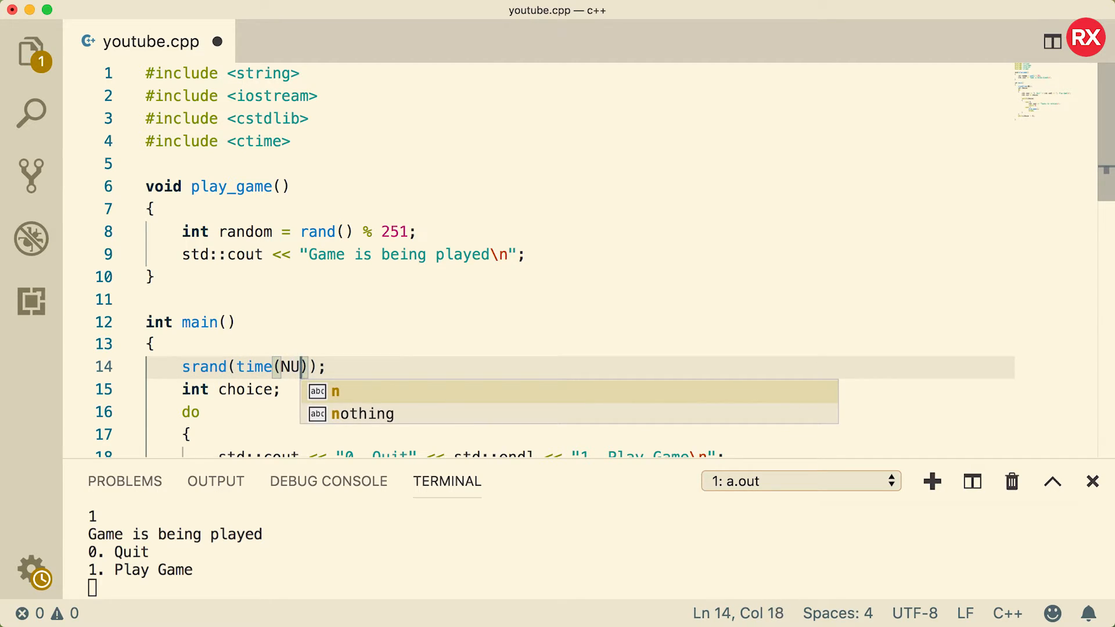
type("LL")
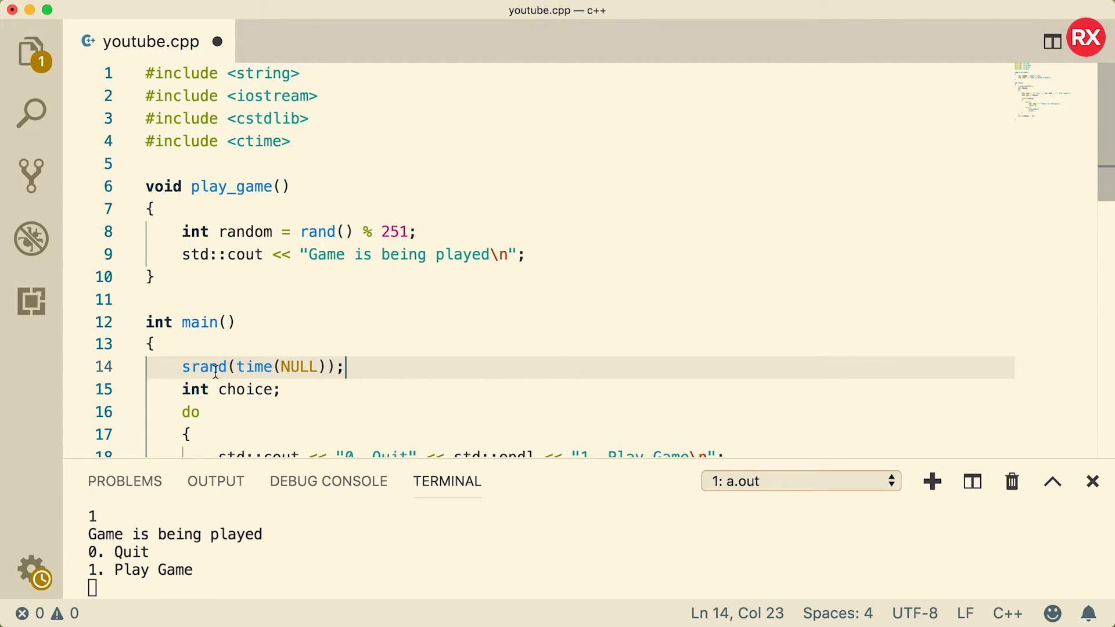
mouse_move(371, 368)
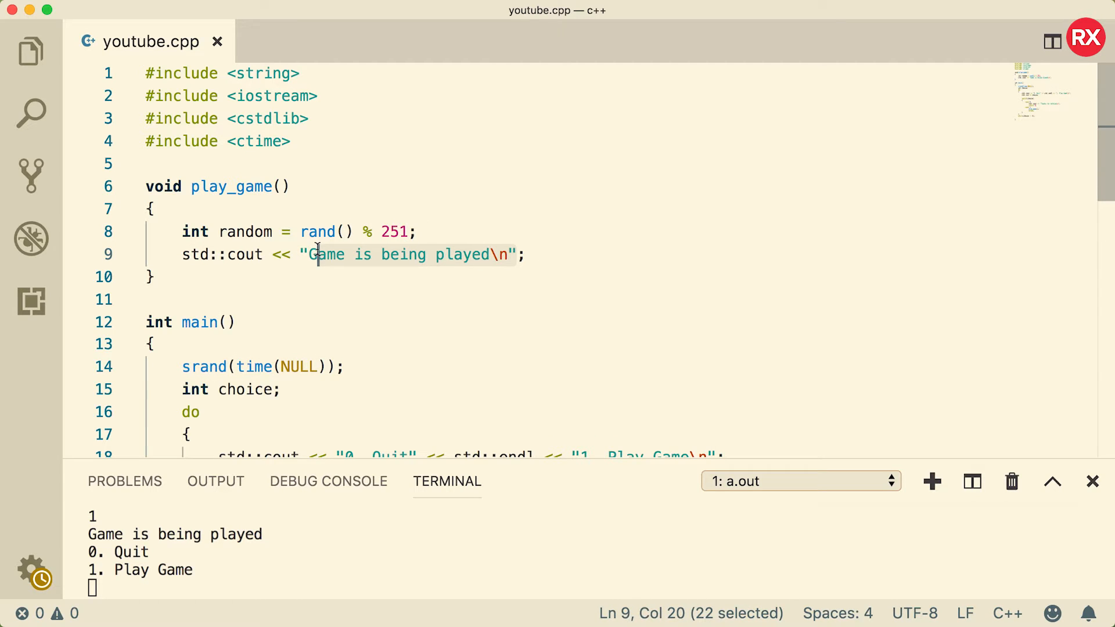
- Print random with std::cout << random << std::endl;, run the game once and stop it
type("random << std::endk")
type("./")
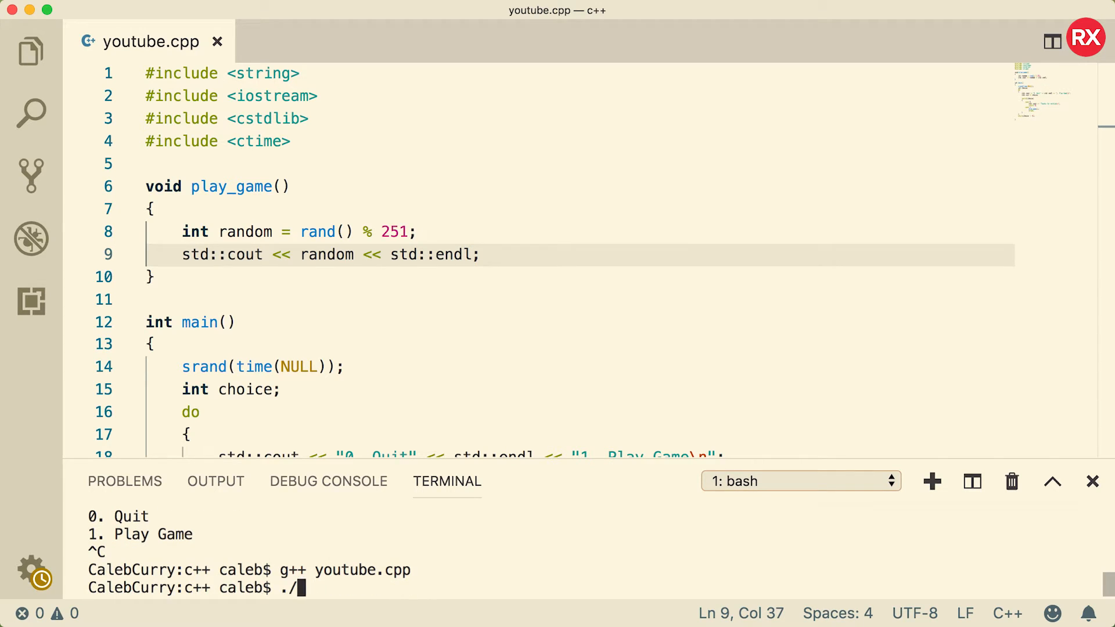
key("Enter")
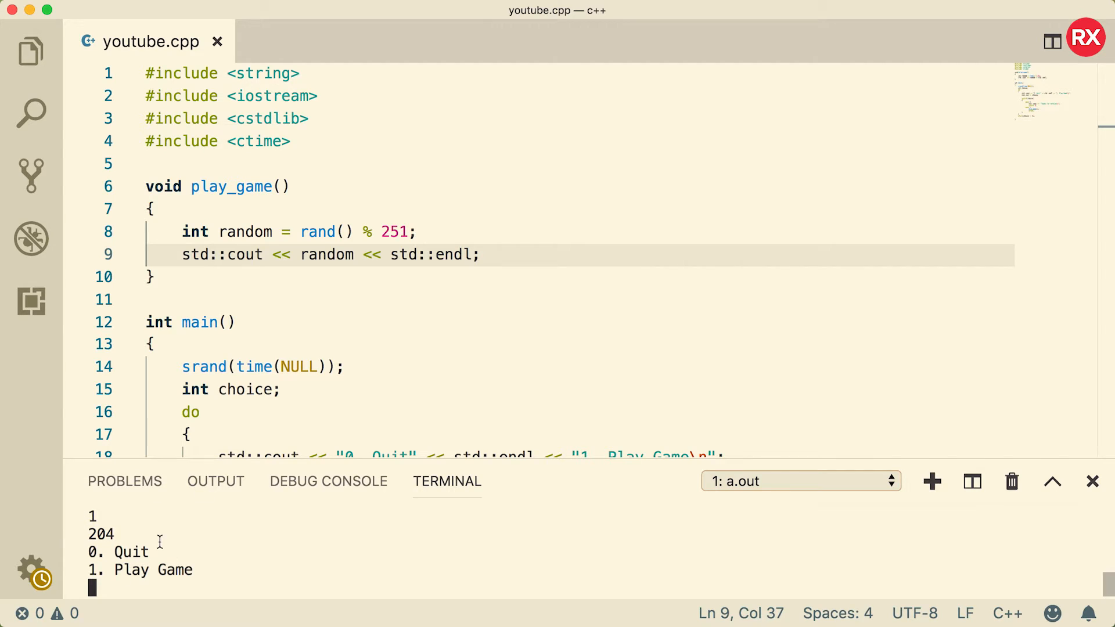
mouse_move(116, 533)
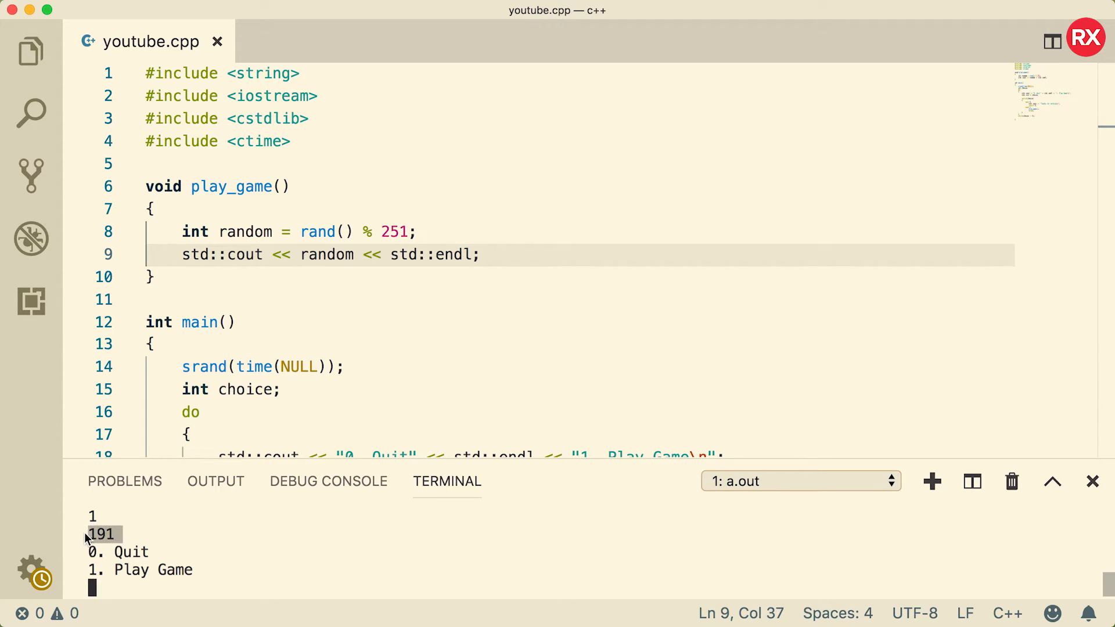
key("ctrl+c")
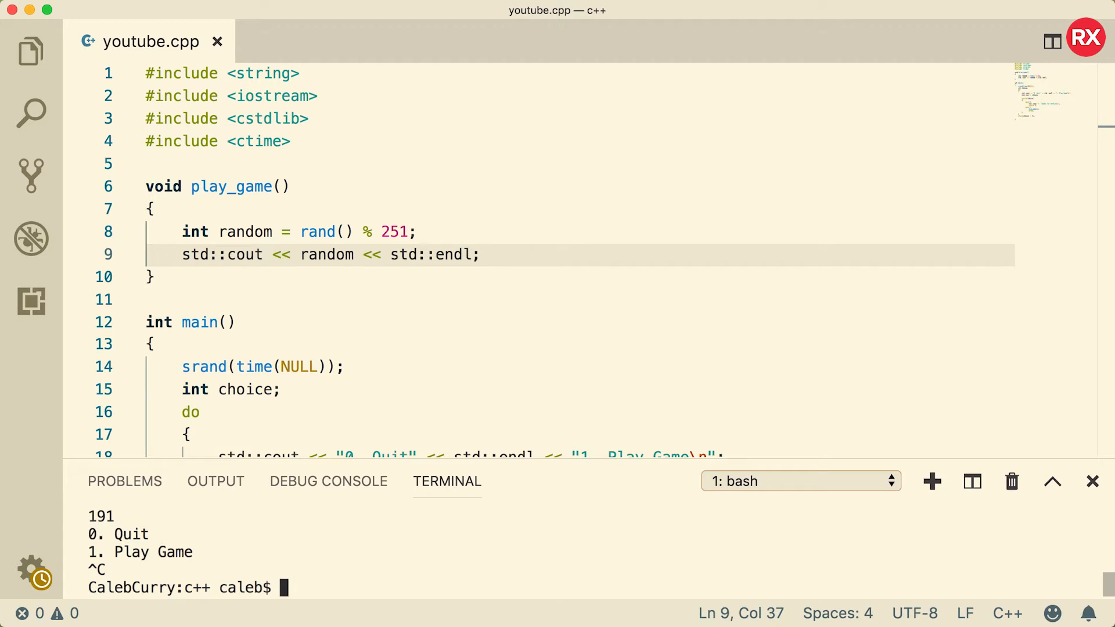
- Run ./a.out again to confirm a different random number appears, then stop it
type("./a.")
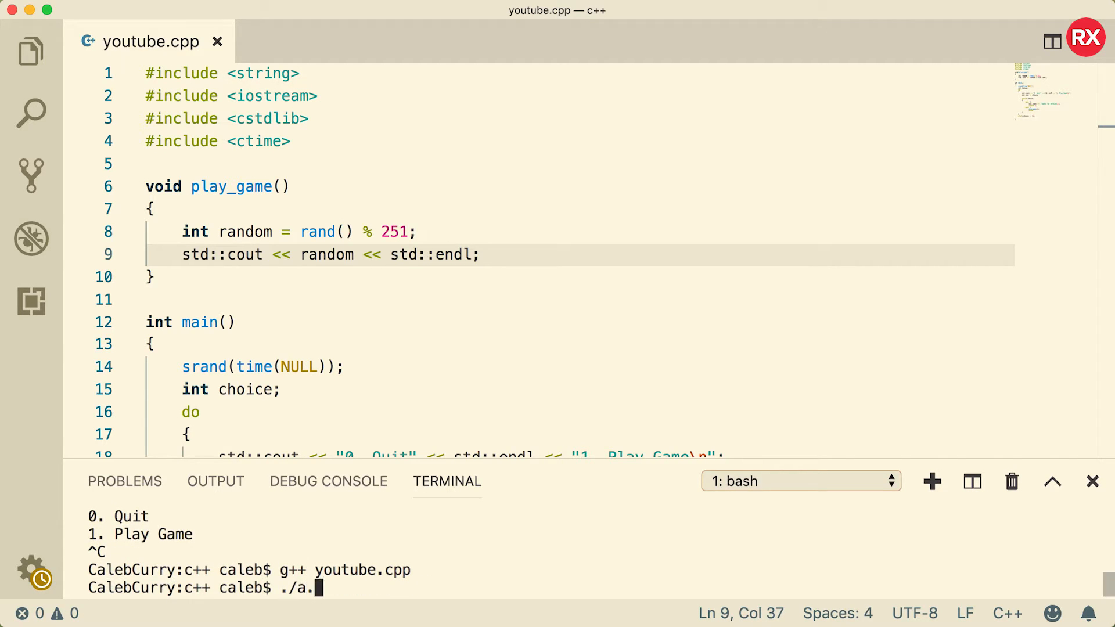
type("out")
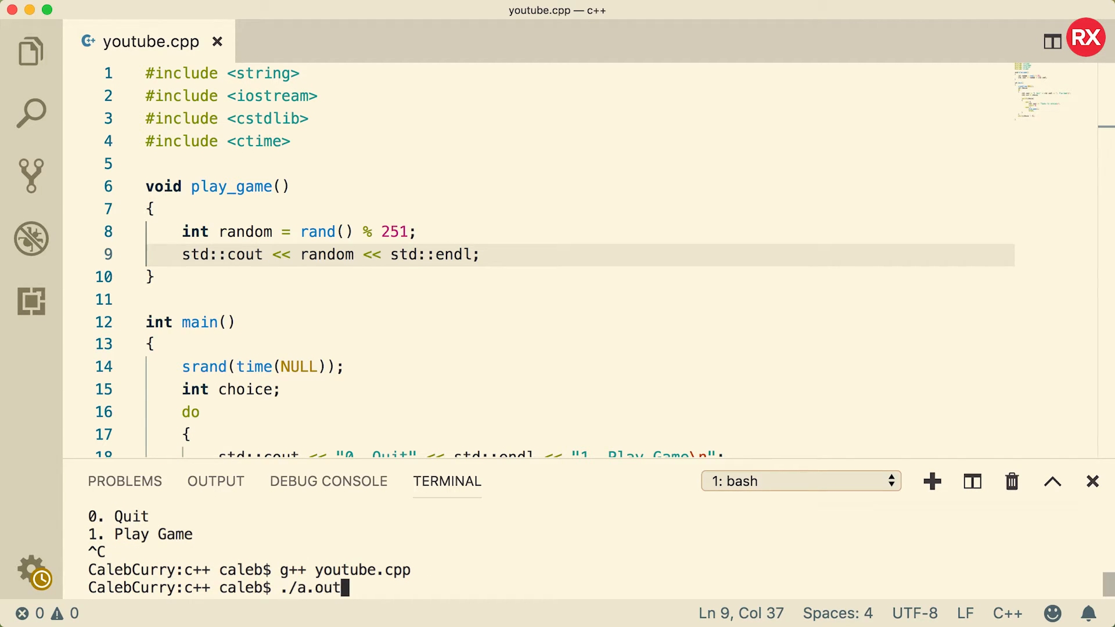
key("Enter")
type("1")
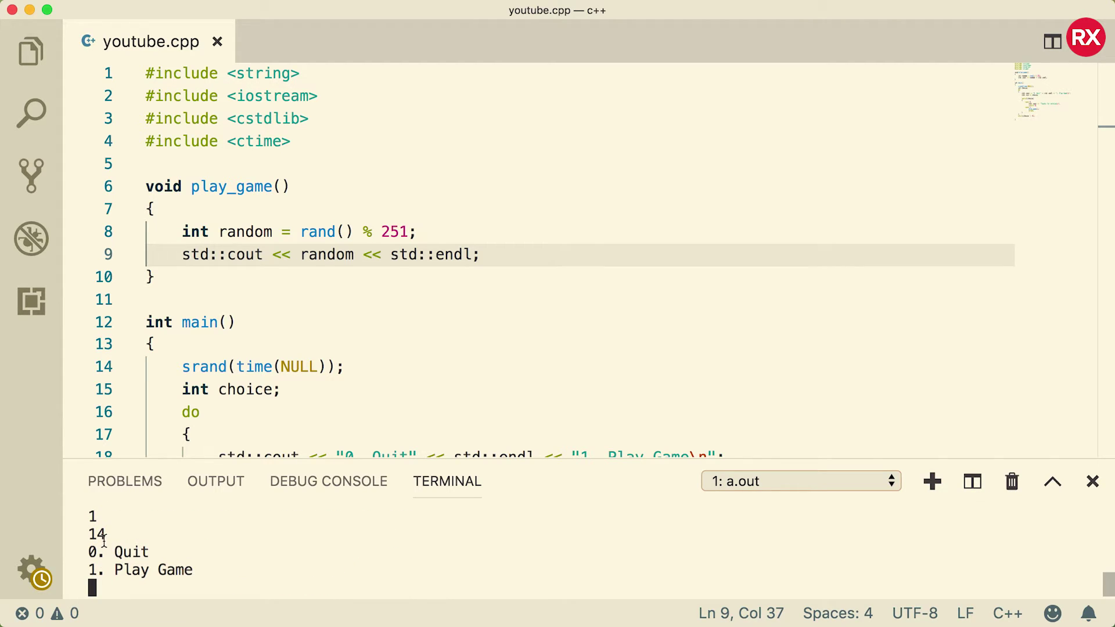
mouse_move(223, 584)
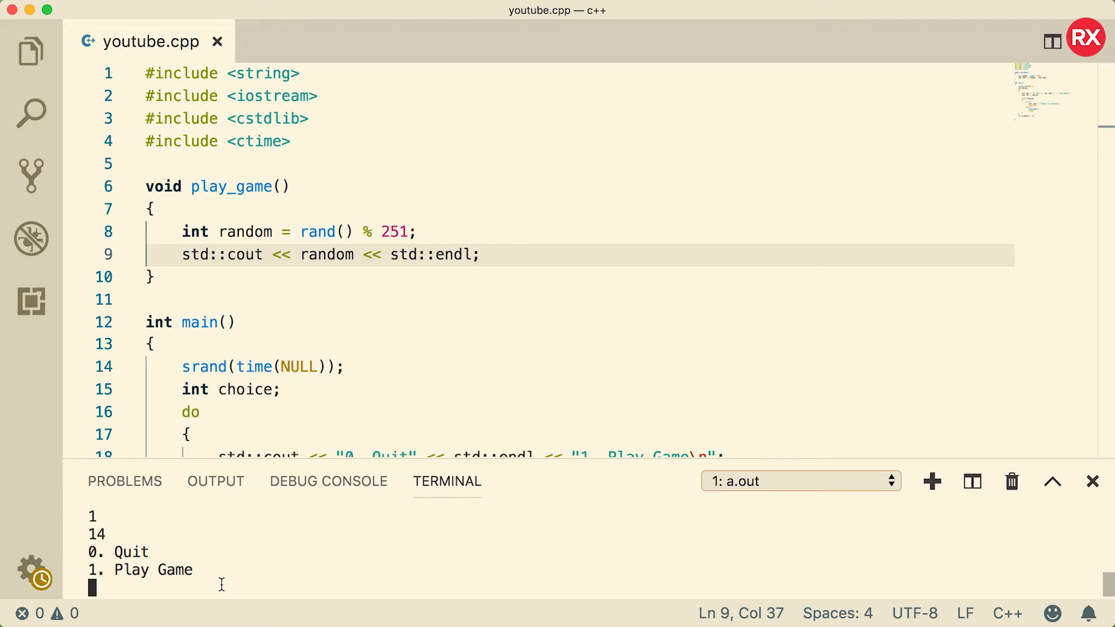
key("ctrl+c")
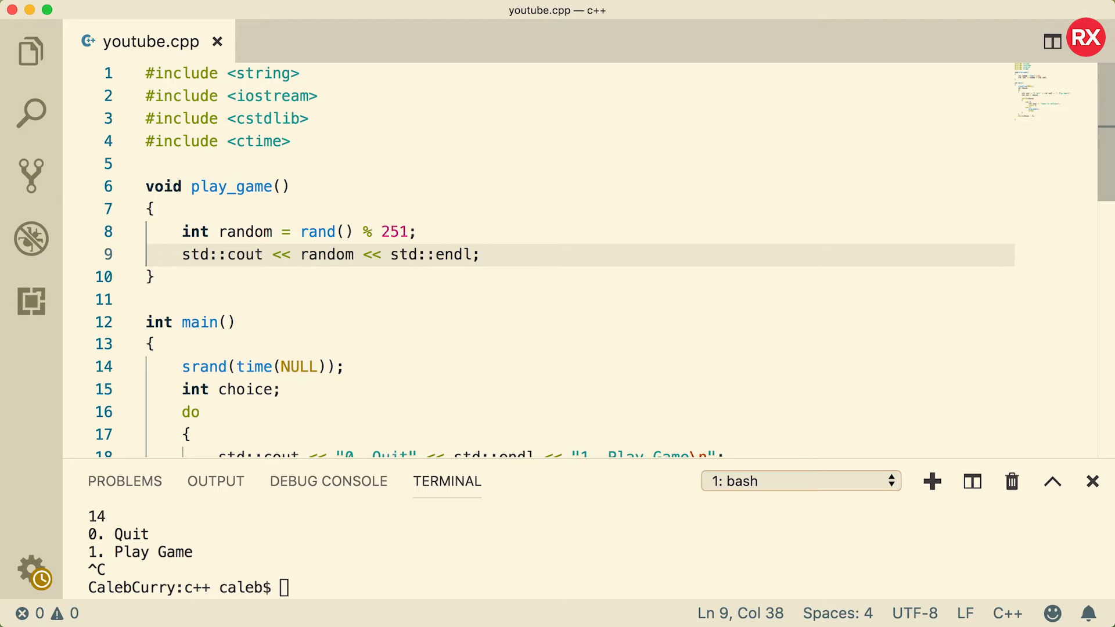
- Prompt "Guess a number: ", loop while(true) reading std::cin >> guess into int guess, and start an if
type("std::cout << \"Guess a number: \";")
type("while(")
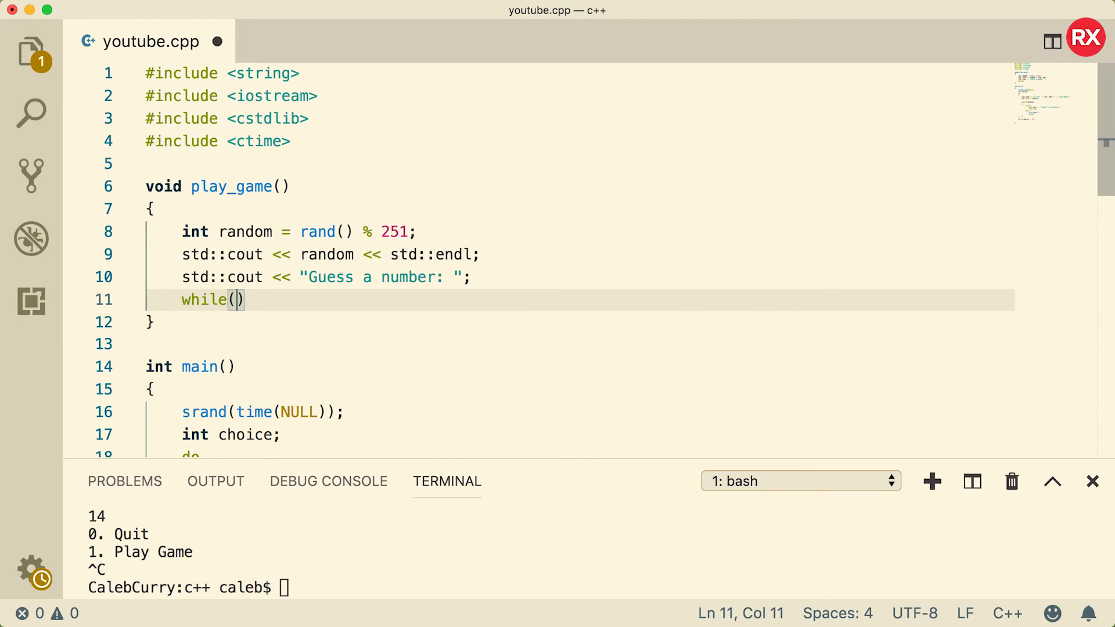
type("true")
type("{")
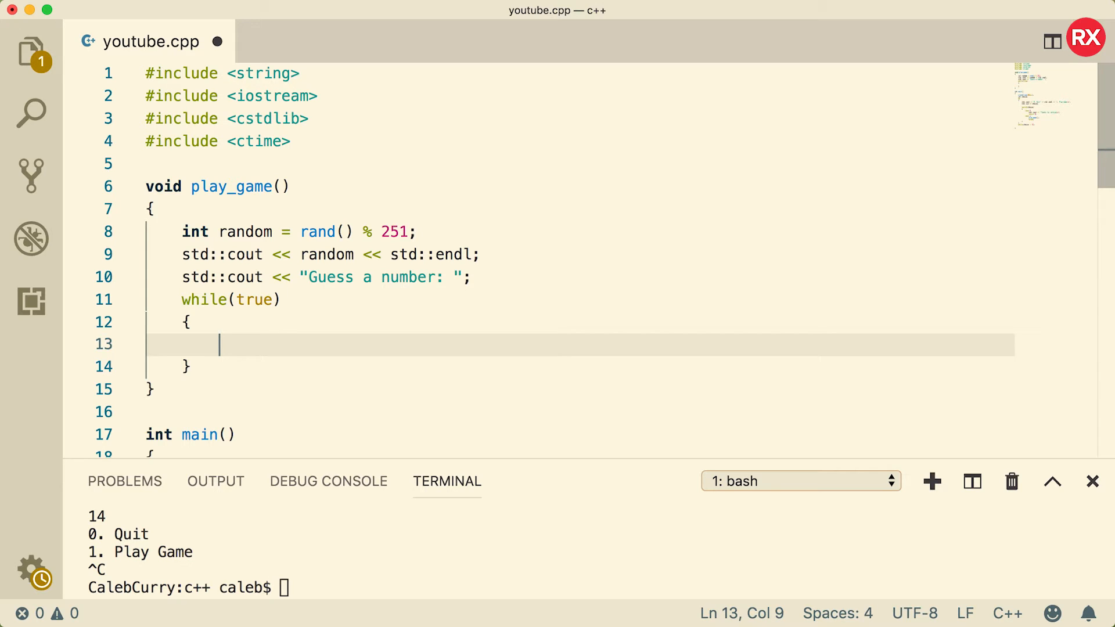
type("std::cin")
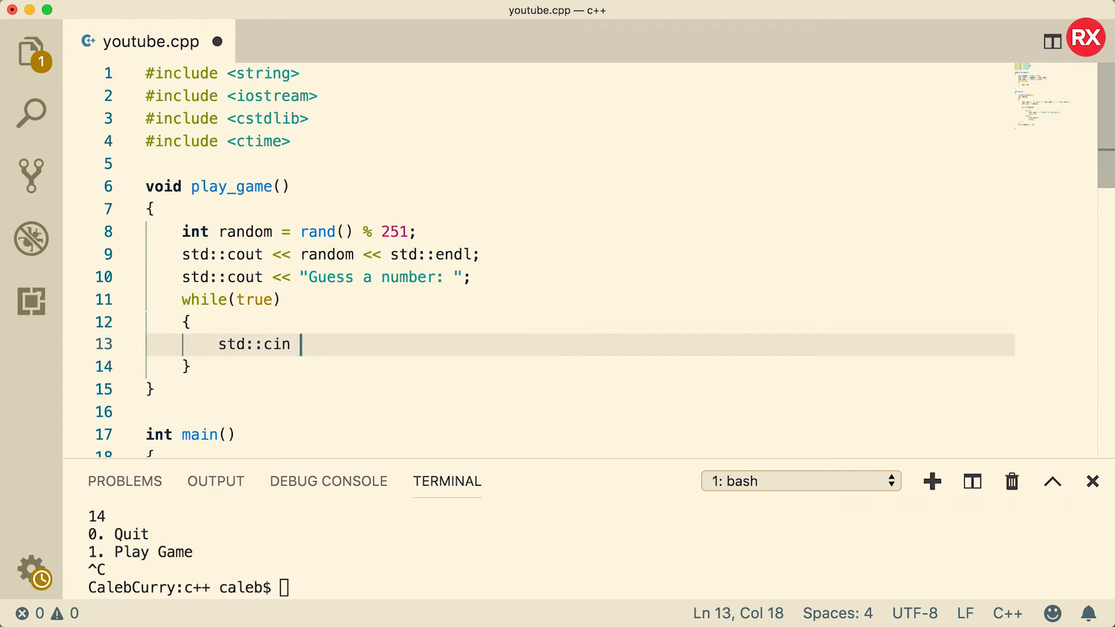
type(">>")
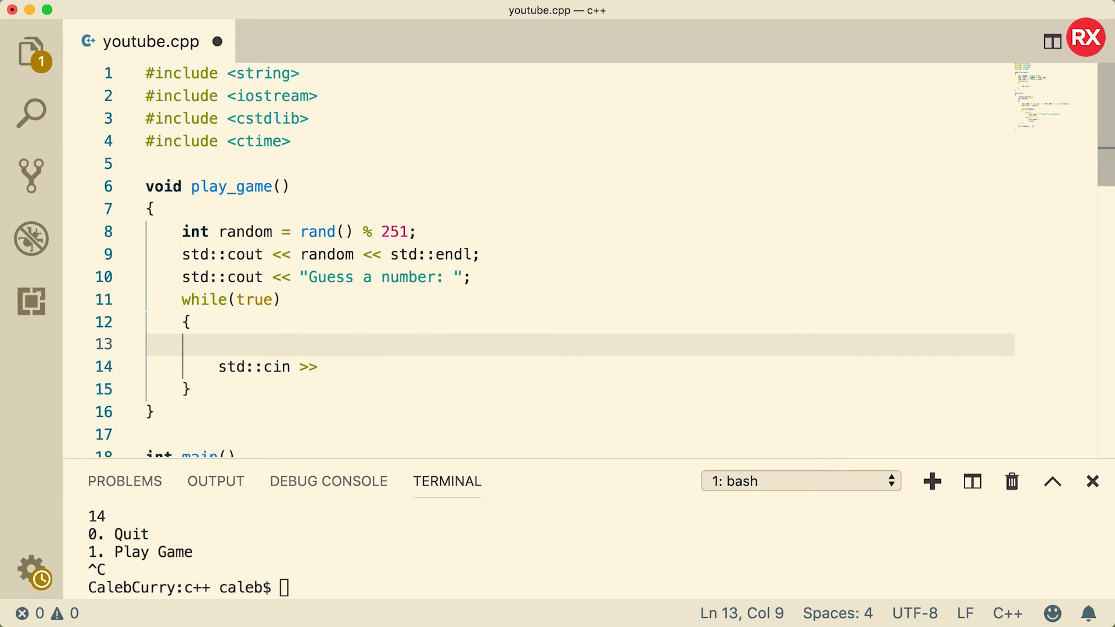
type("int guess;")
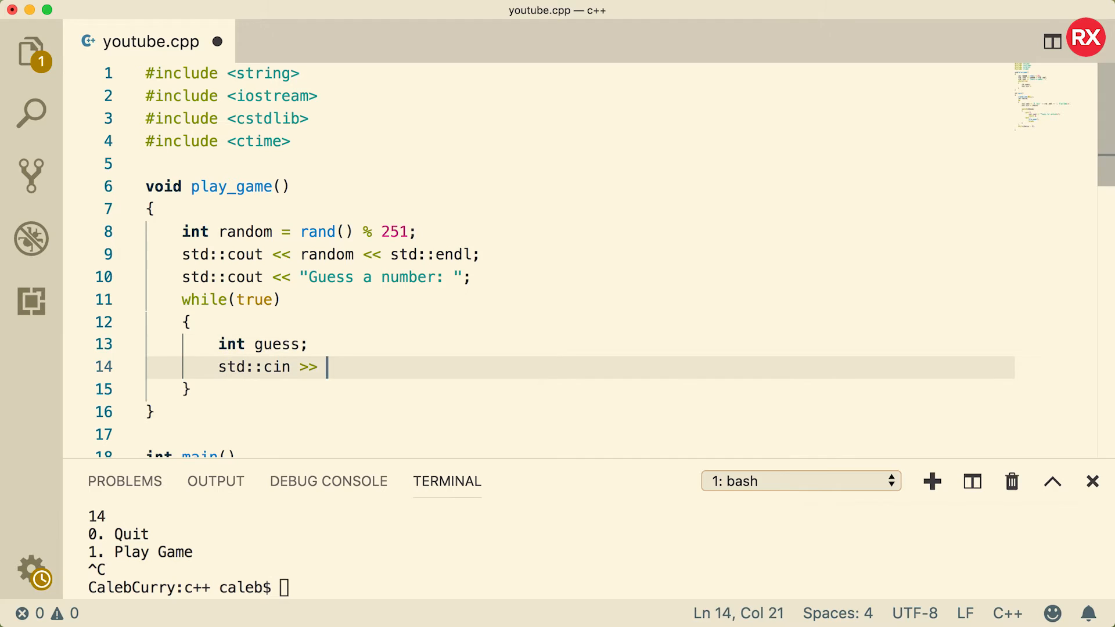
type("guess;")
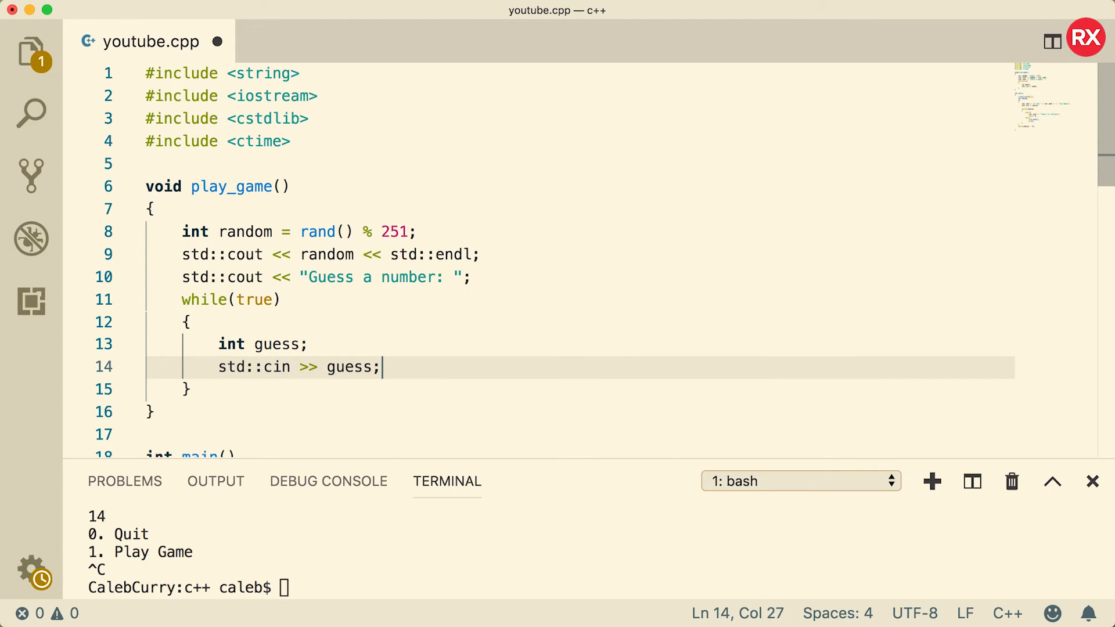
type("if(")
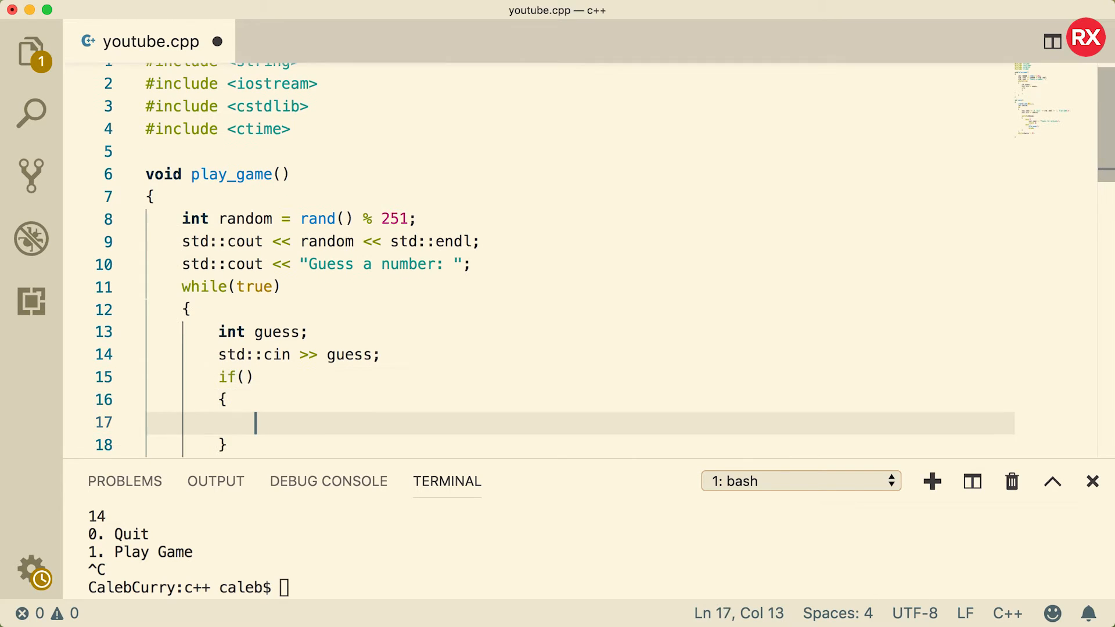
- Test guess == random and print "You win!\n" inside the if
type("g")
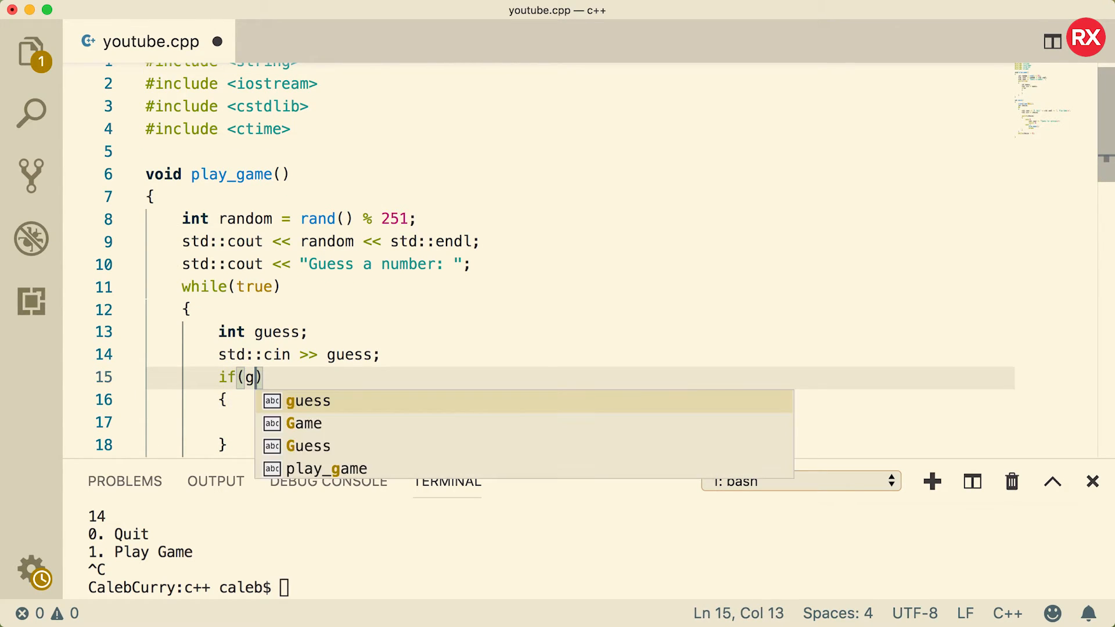
type("uess ==")
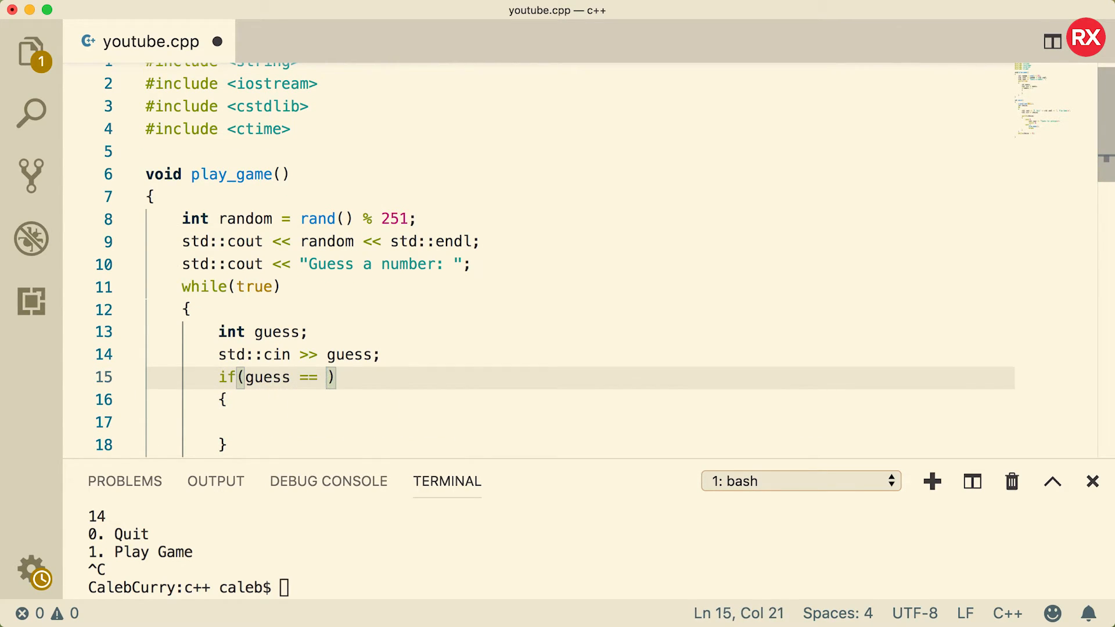
type("random")
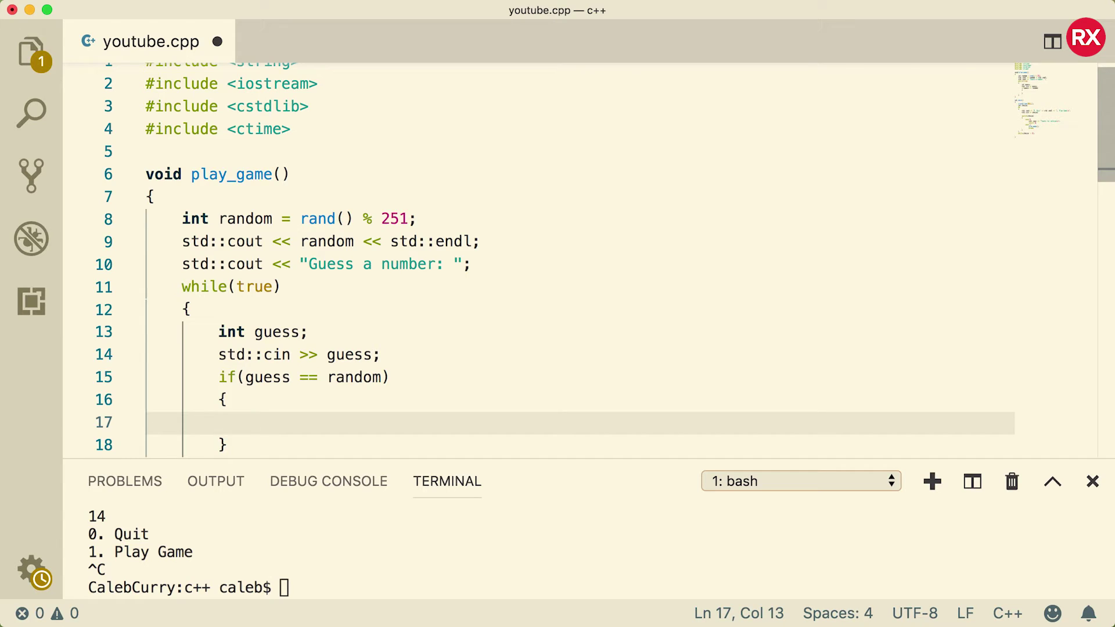
type("std::cout <<")
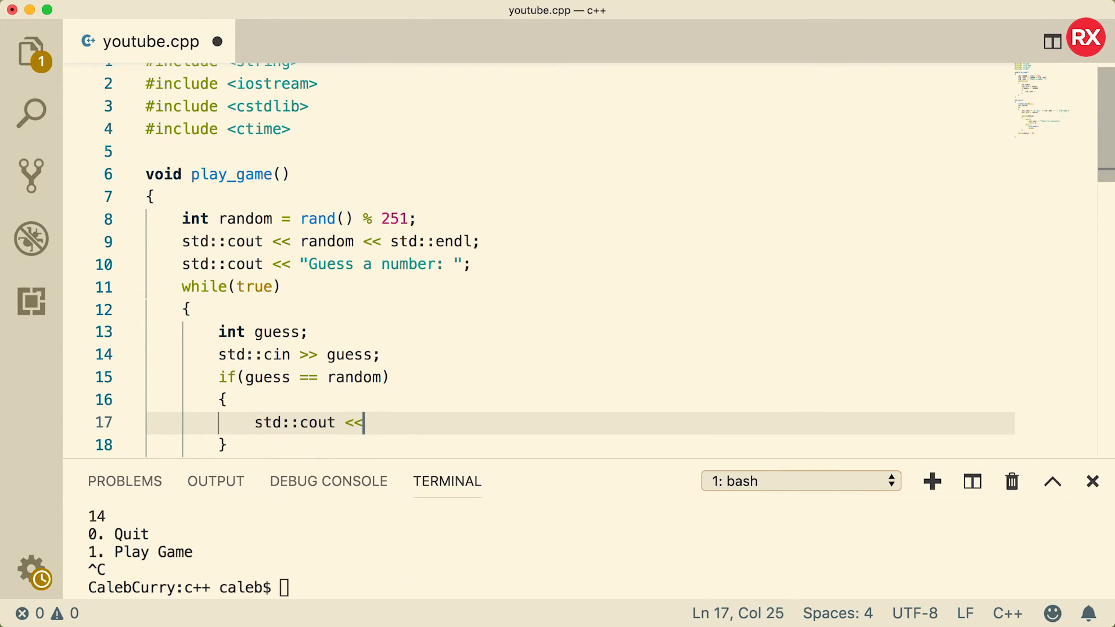
type("\"You win!\\n\";")
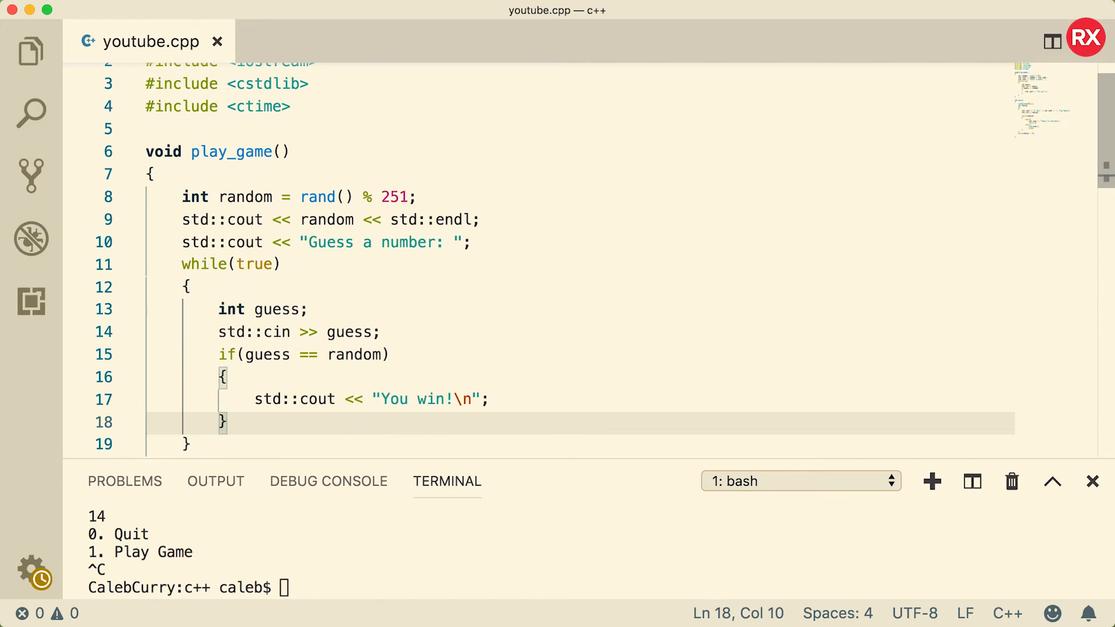
- Add an else branch on guess < random that starts printing the Too low message
type("else")
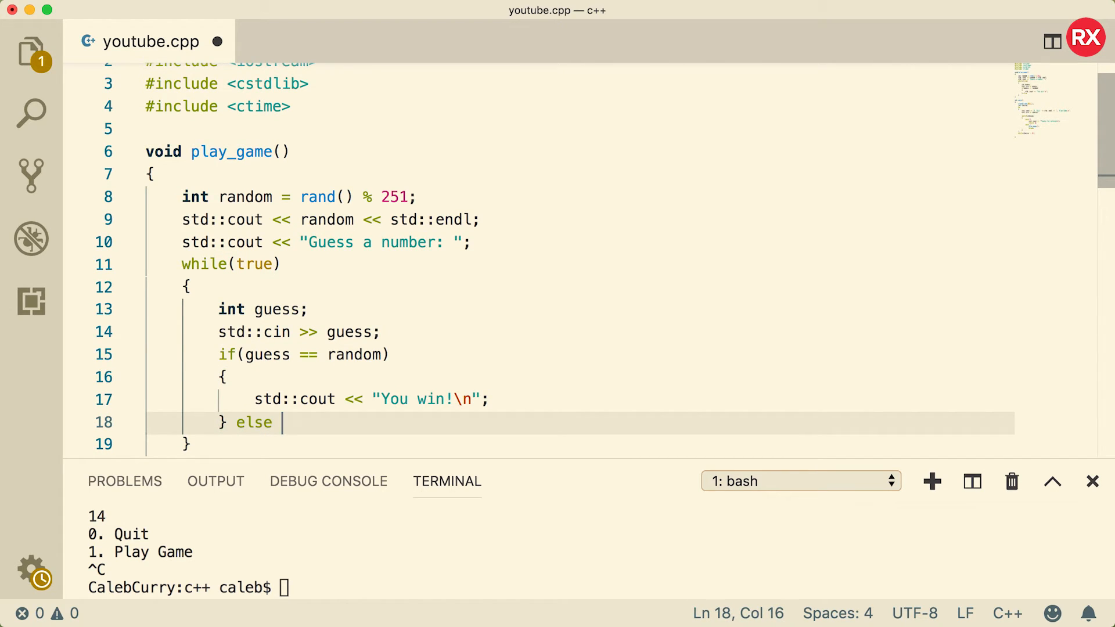
type("()")
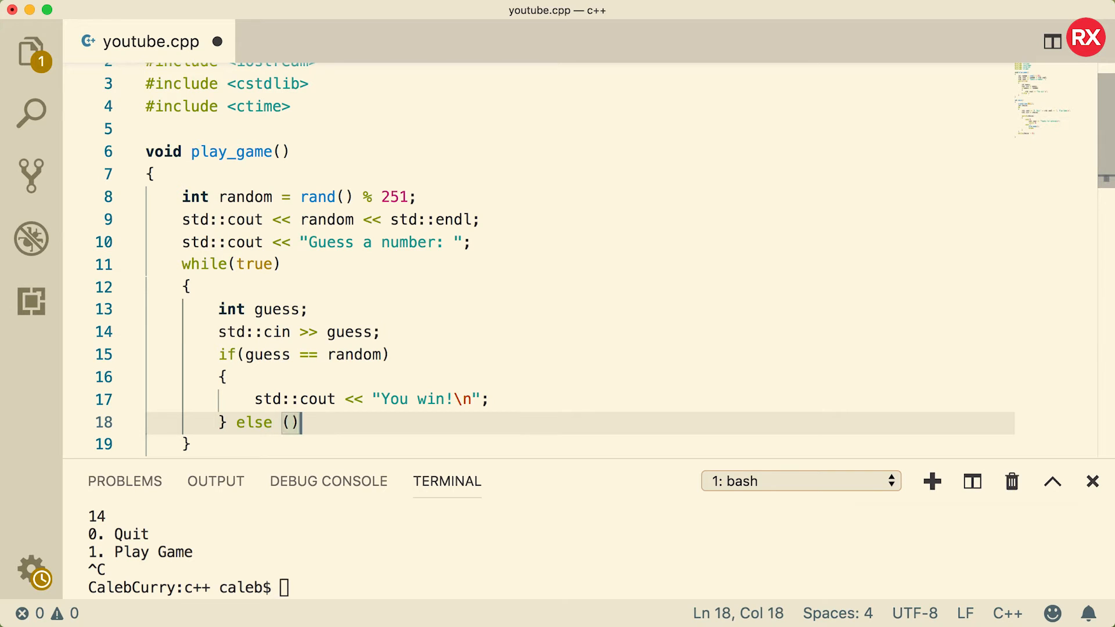
key("Left")
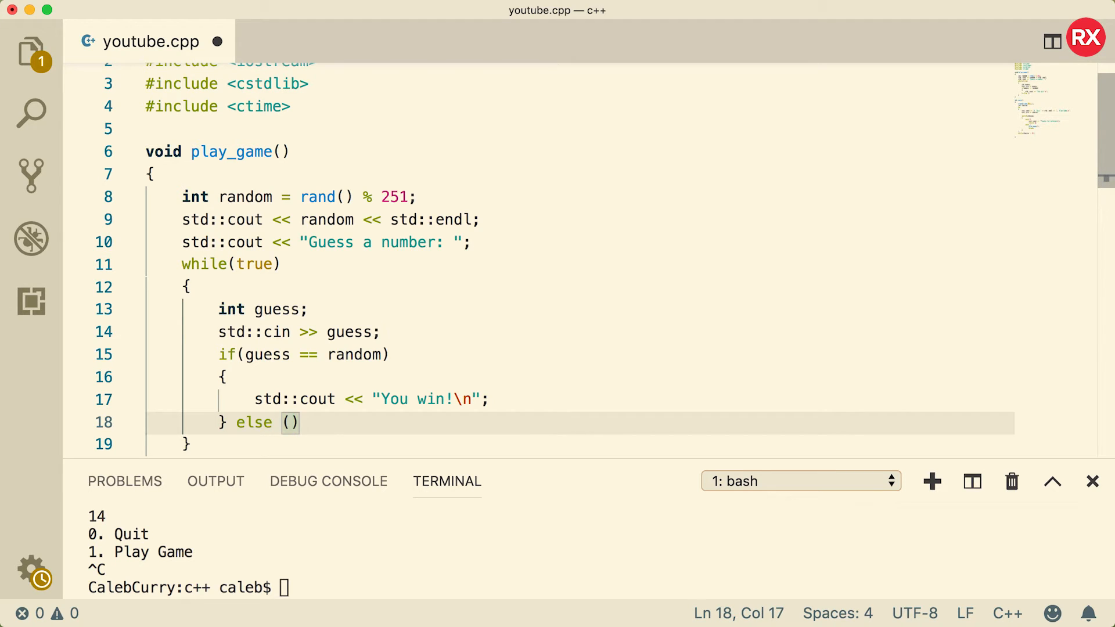
type("guess < random")
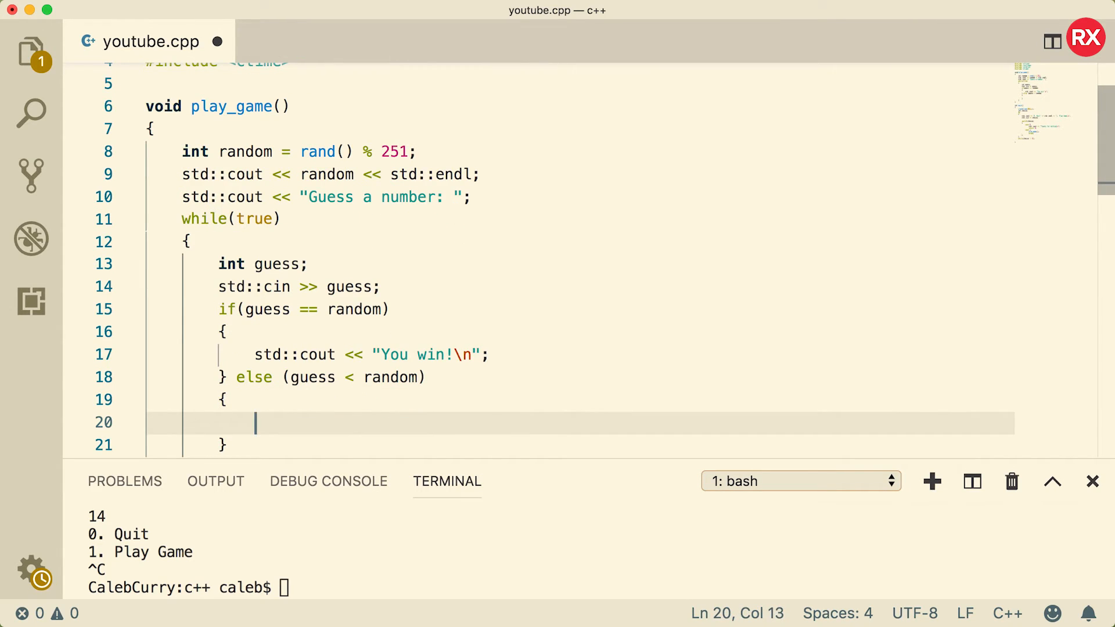
type("std::cout << \"Too low\\n\";")
type("std::cout << \"Too high\\n\";")
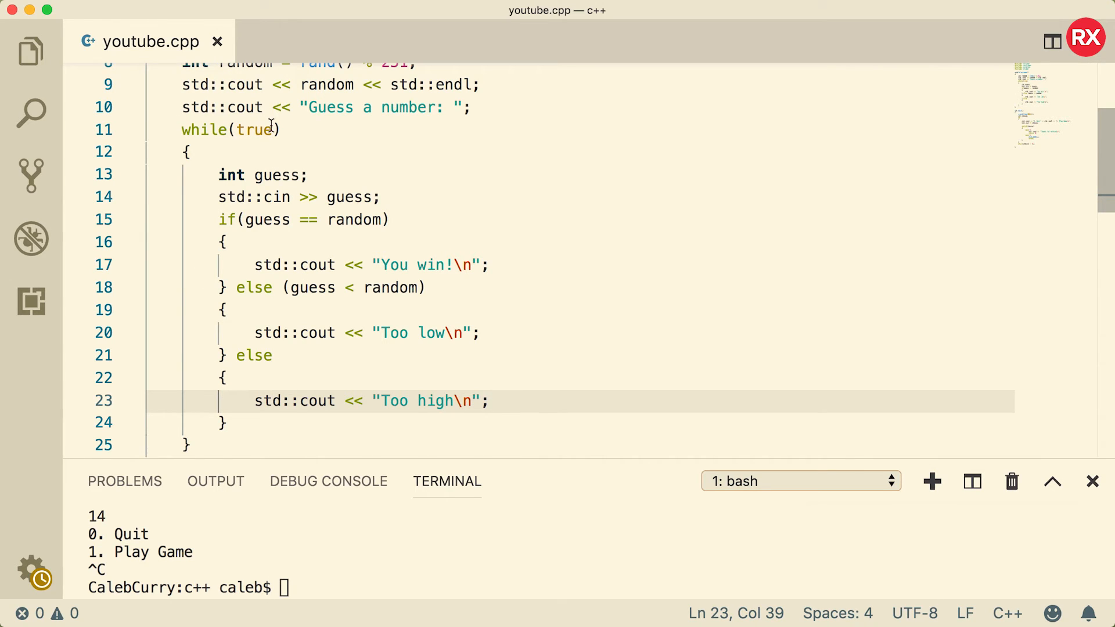
- Add break; after the You win! line and type g++ youtube.cpp in the terminal
double_click(255, 129)
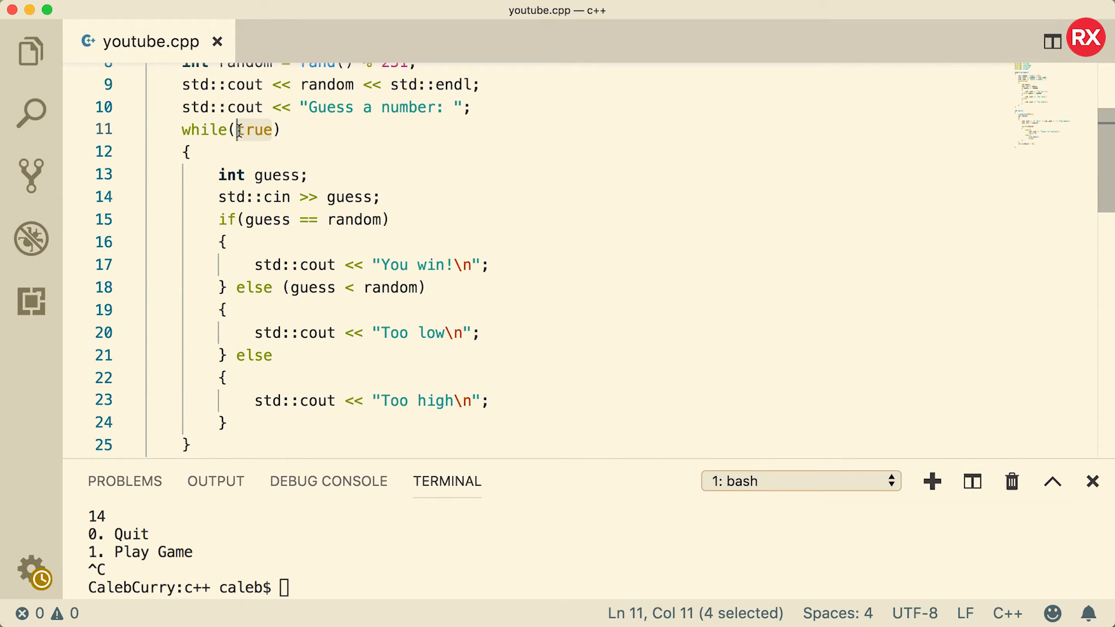
mouse_move(215, 400)
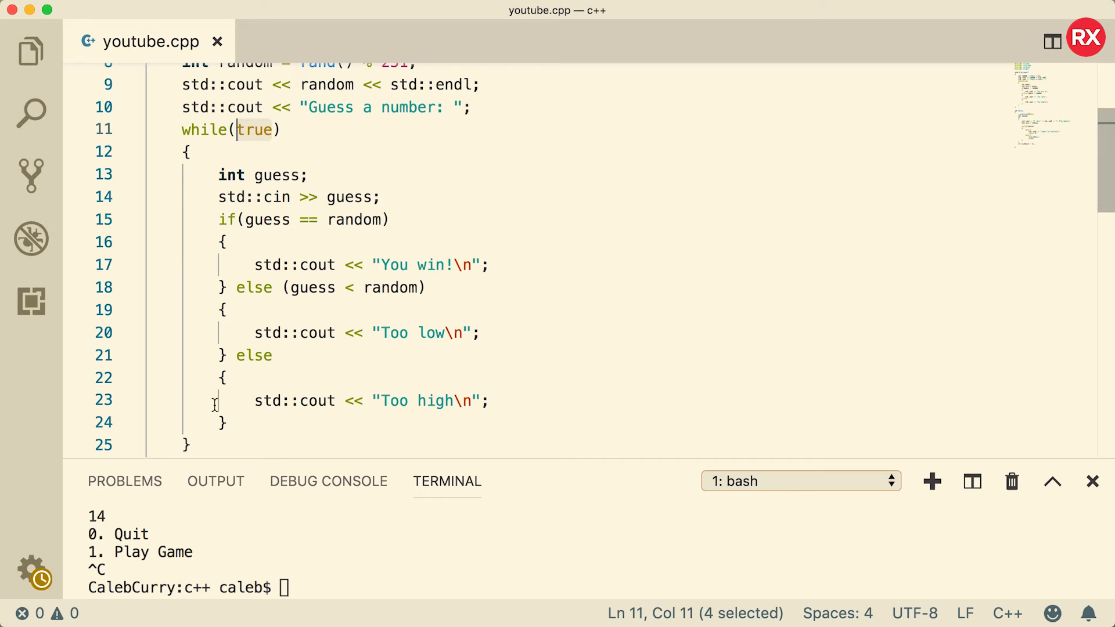
mouse_move(169, 137)
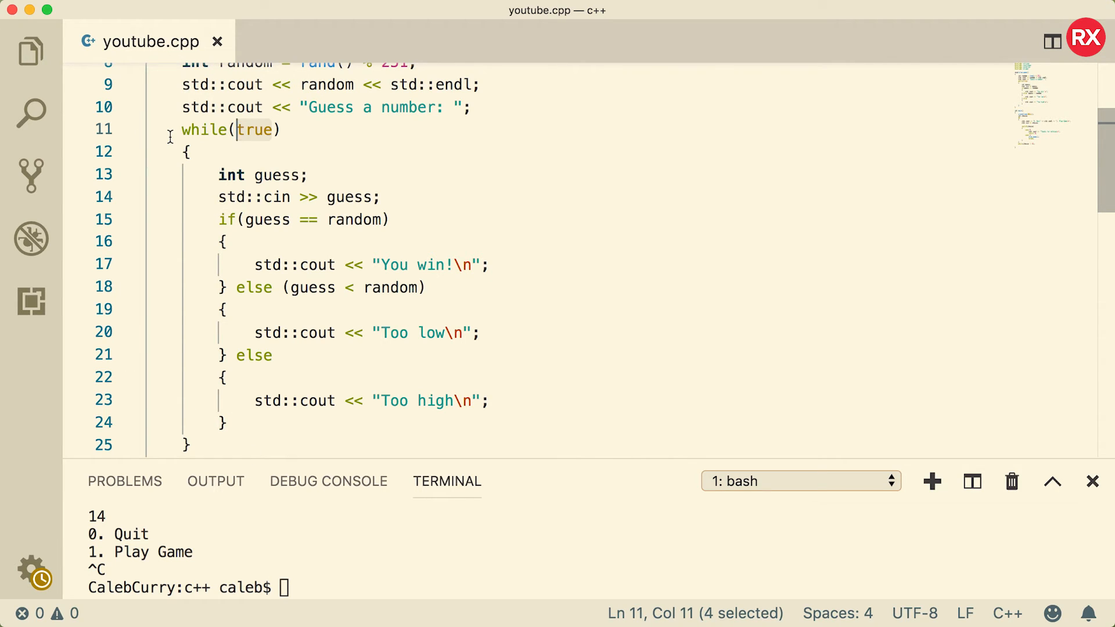
left_click(529, 265)
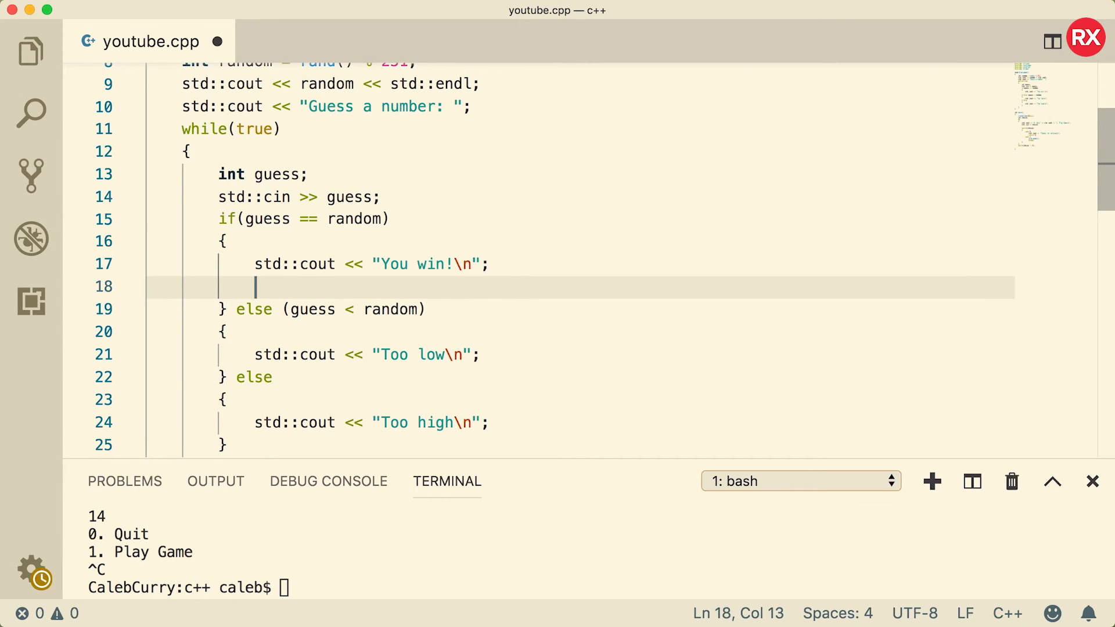
type("break;")
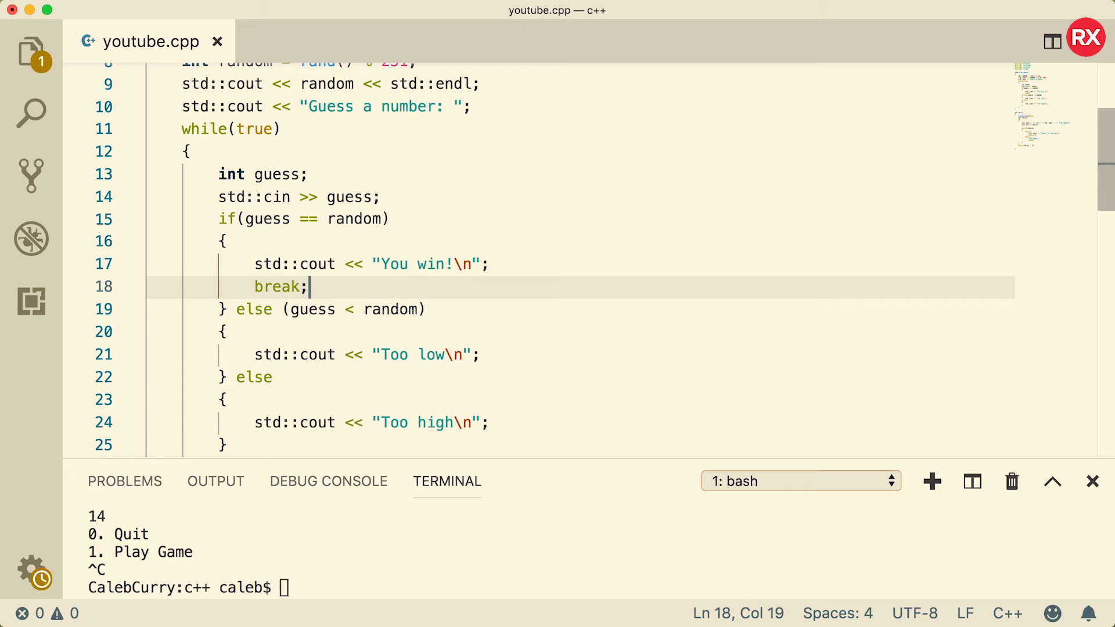
type("g++ youtube.cpp")
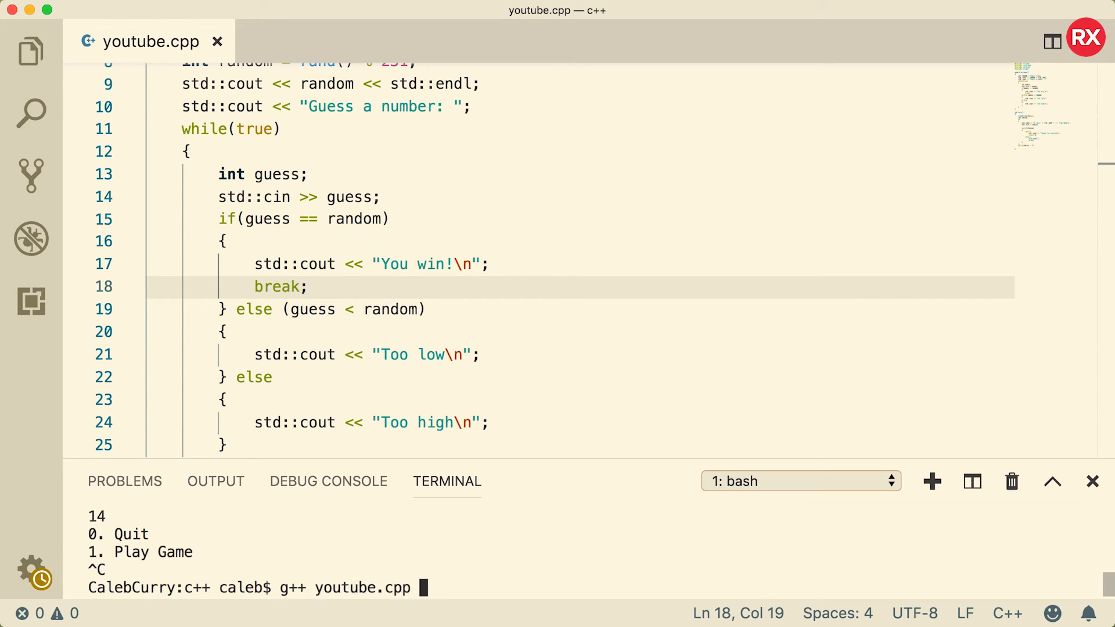
- Compile, fix 'else (' to 'else if (', rebuild, run the game and choose option 1
key("Enter")
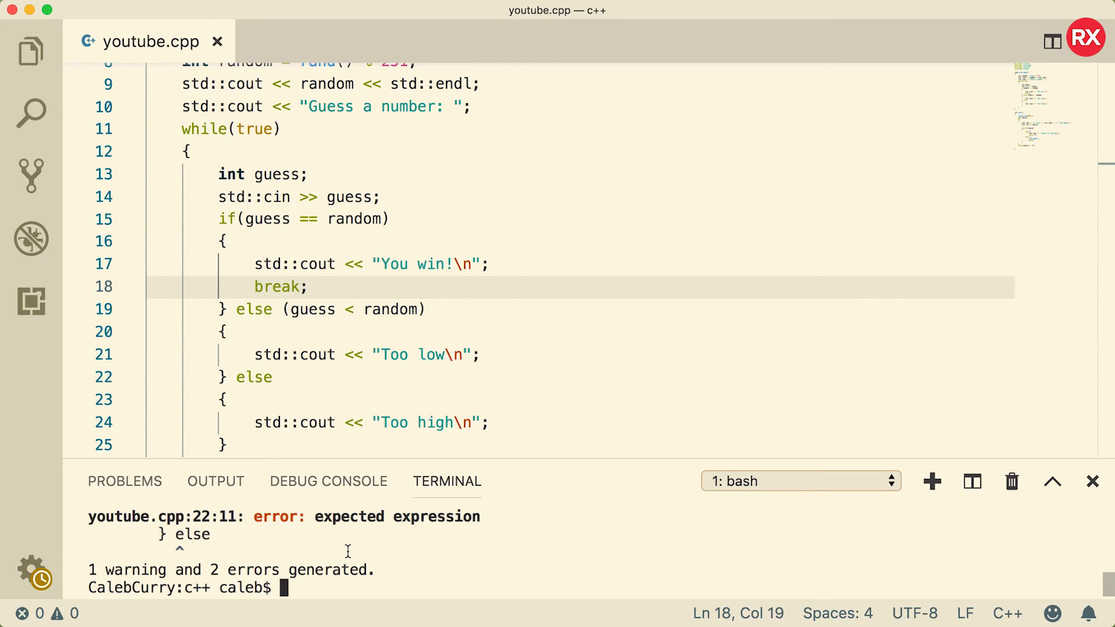
type("if")
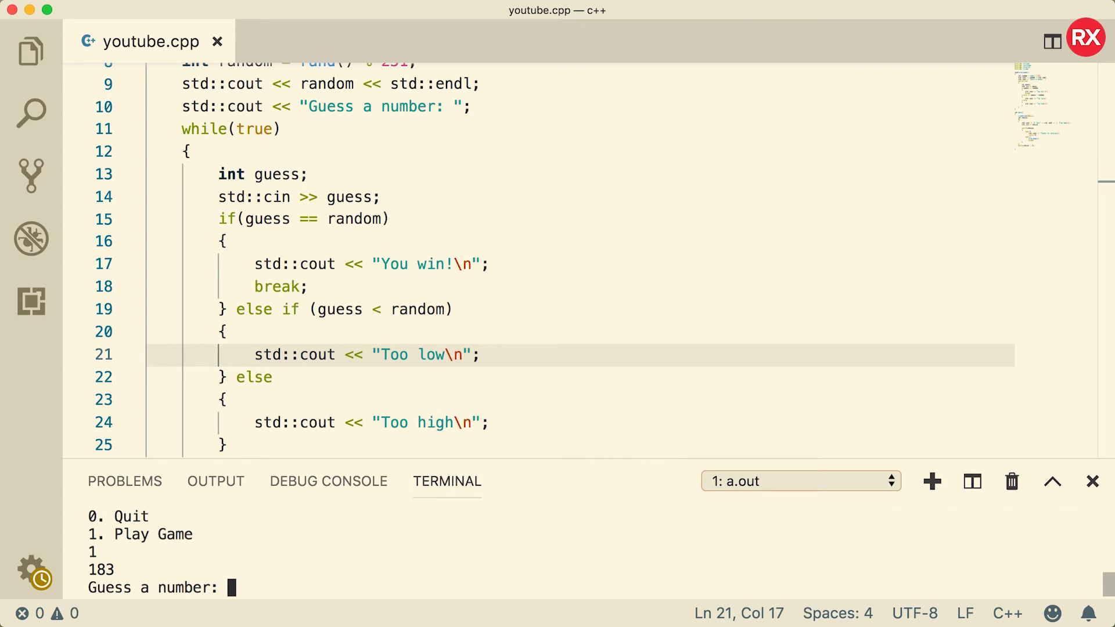
type("1")
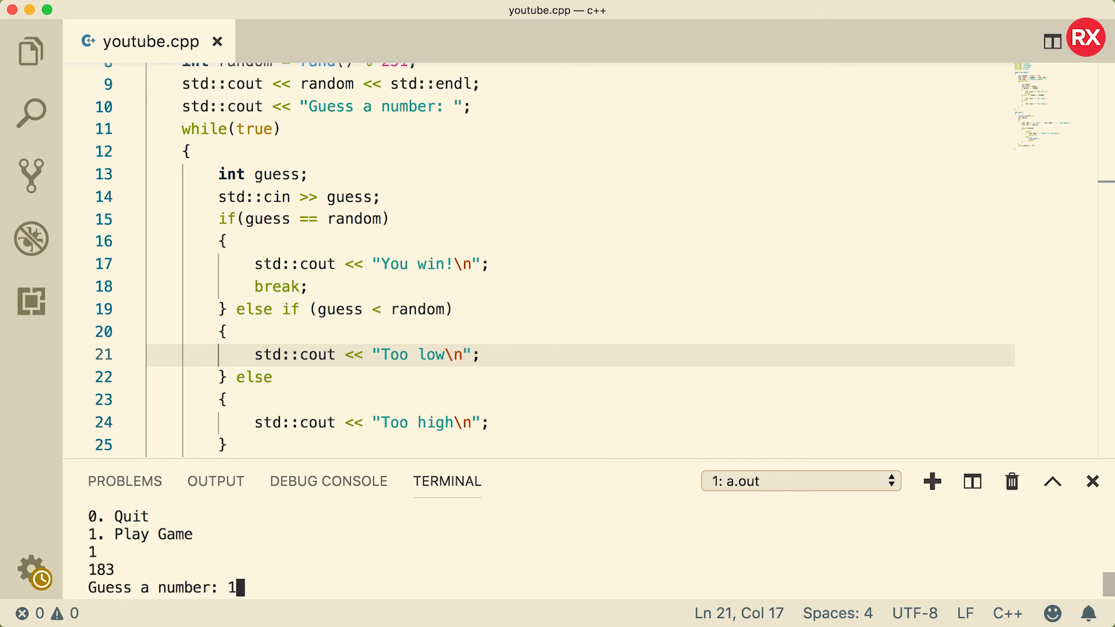